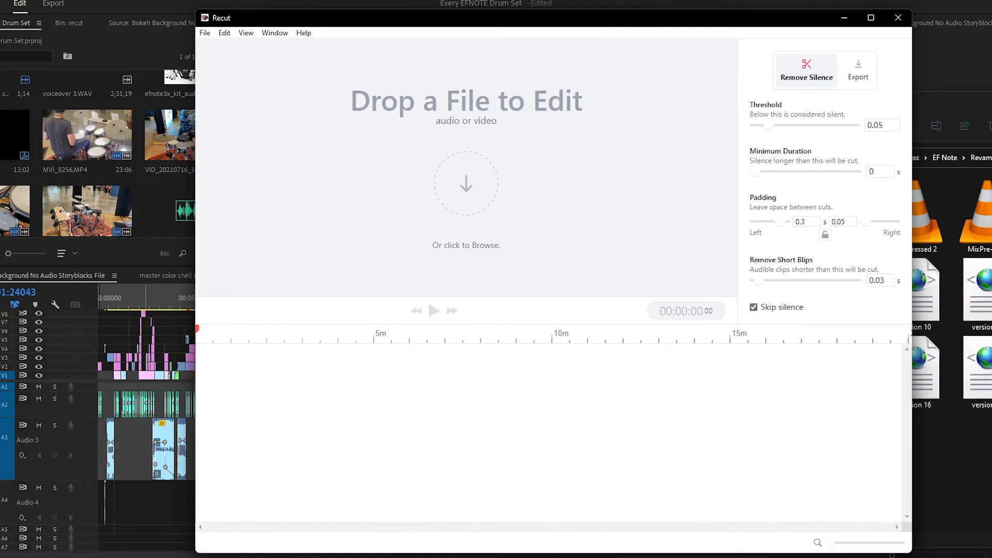
pyautogui.moveTo(541, 22)
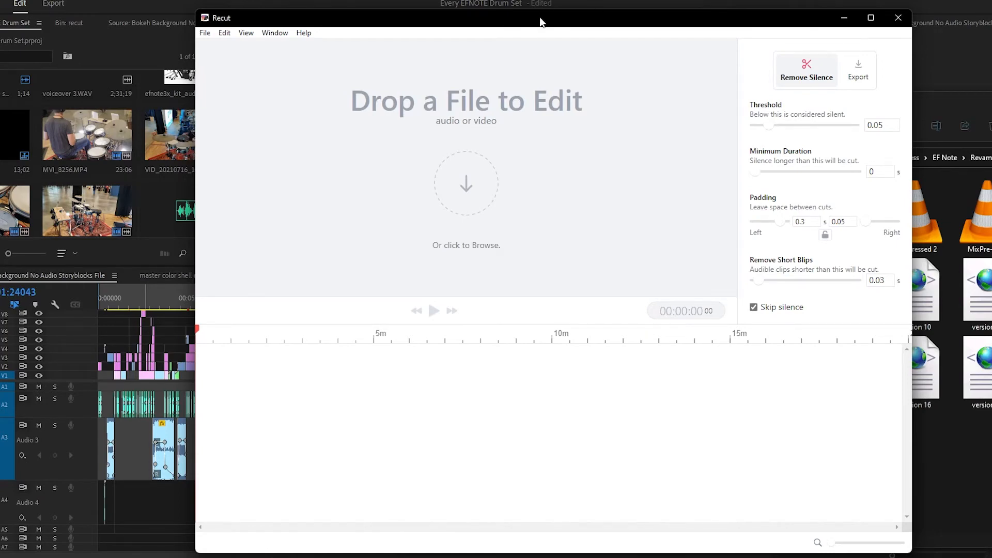
# - Position the Recut window and remove silence from the 37:54 voiceover, giving 652 cuts
pyautogui.moveTo(541, 22); pyautogui.dragTo(536, 19)
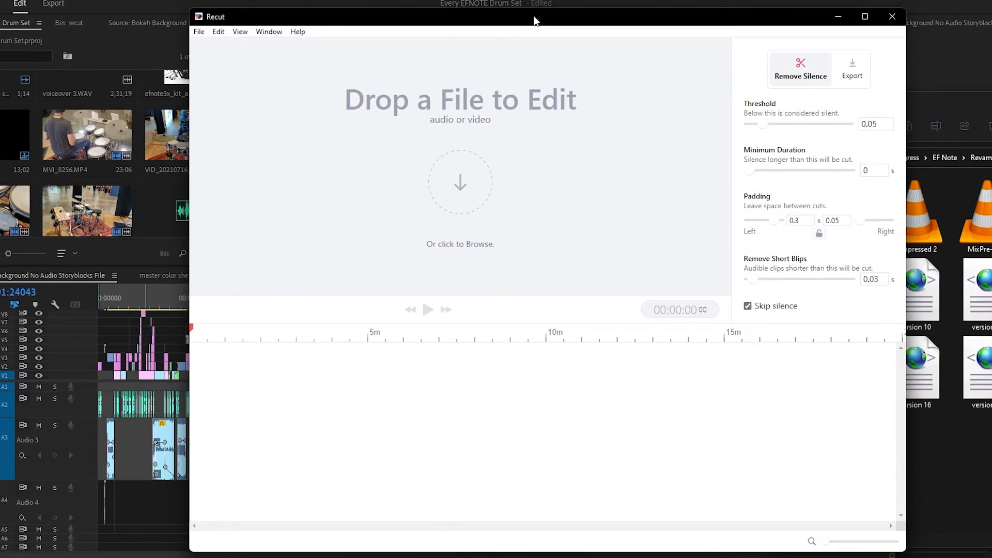
pyautogui.moveTo(533, 9)
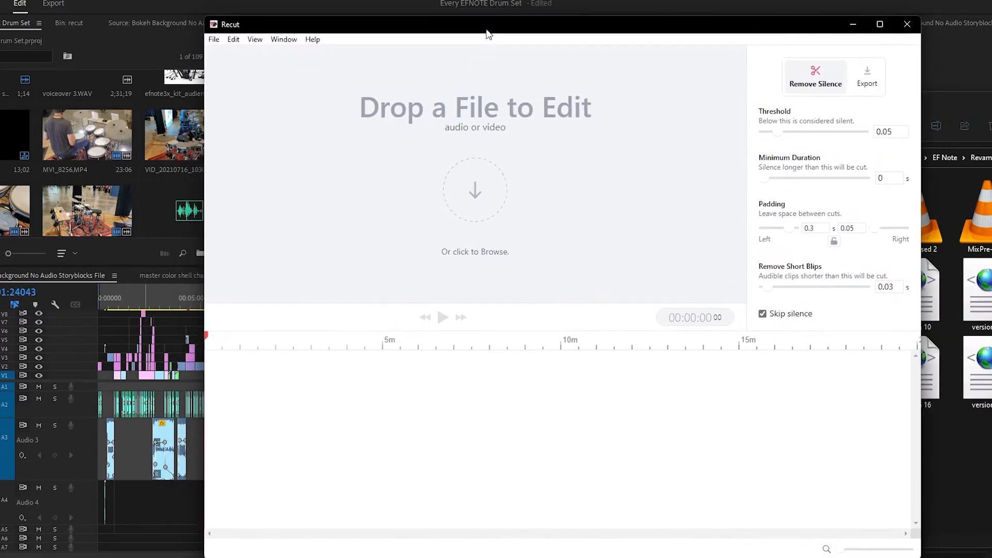
pyautogui.moveTo(487, 33); pyautogui.dragTo(484, 37)
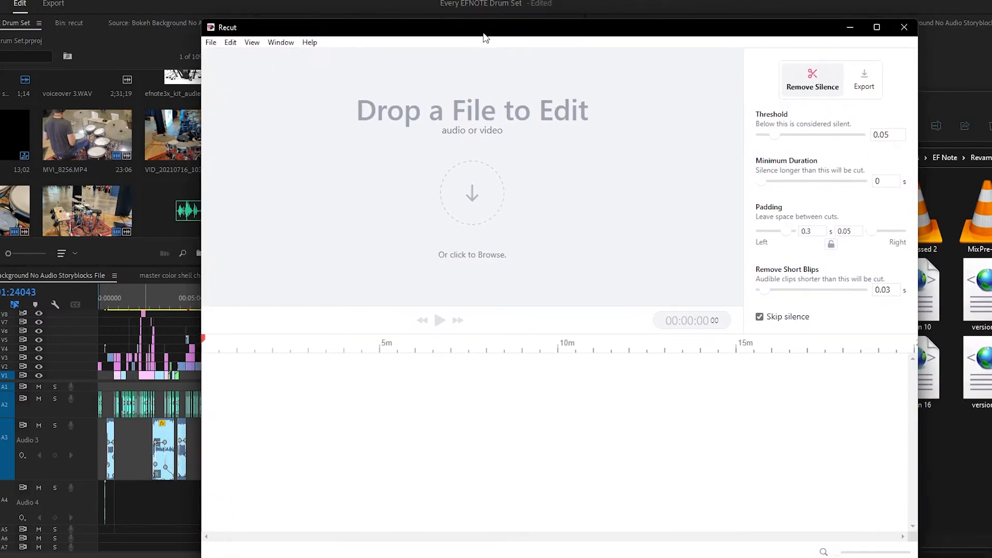
pyautogui.moveTo(335, 422)
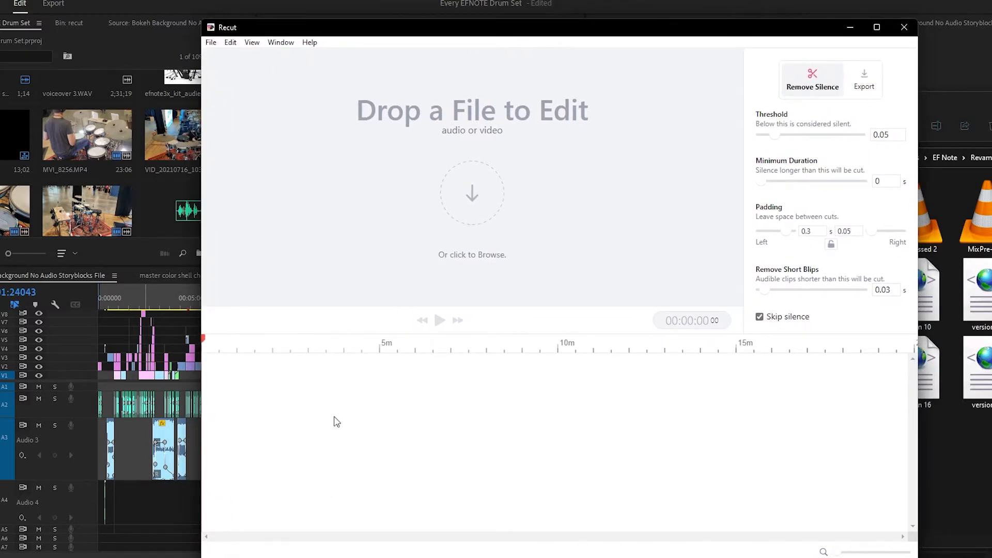
pyautogui.moveTo(465, 209)
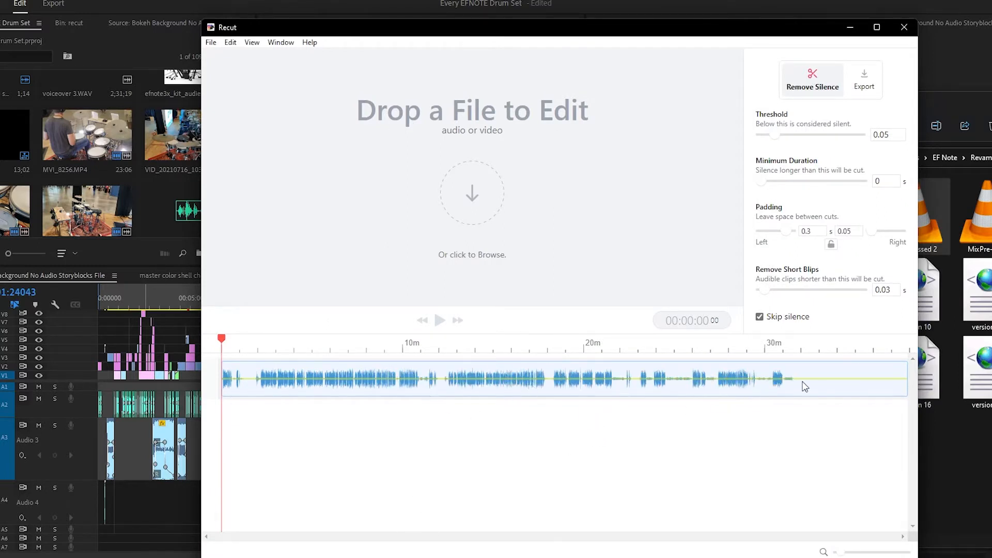
pyautogui.click(811, 79)
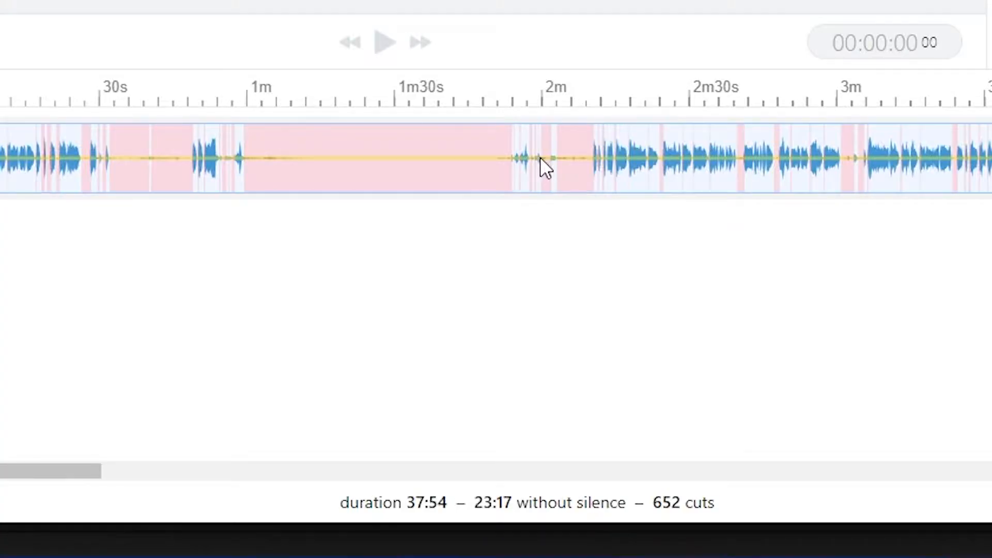
pyautogui.moveTo(495, 157)
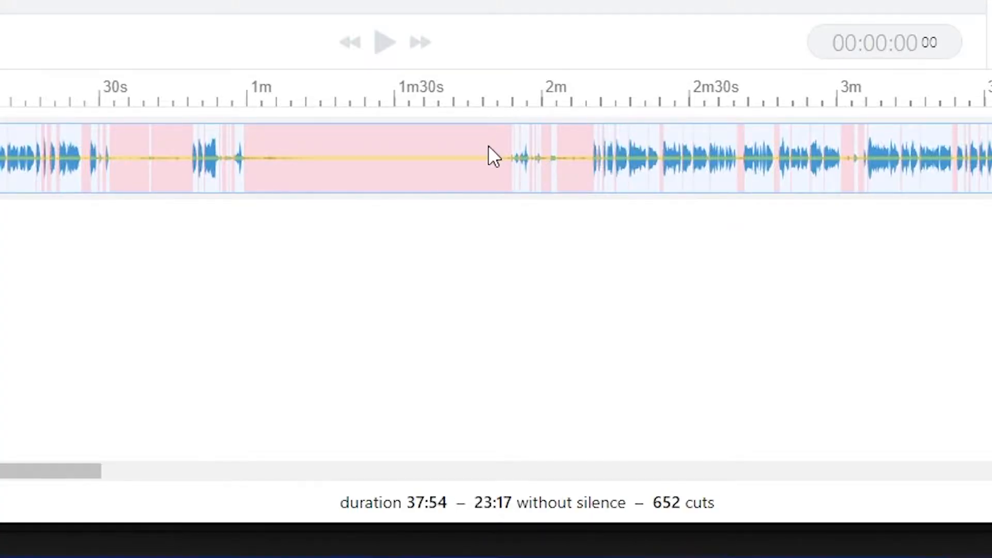
pyautogui.moveTo(414, 522)
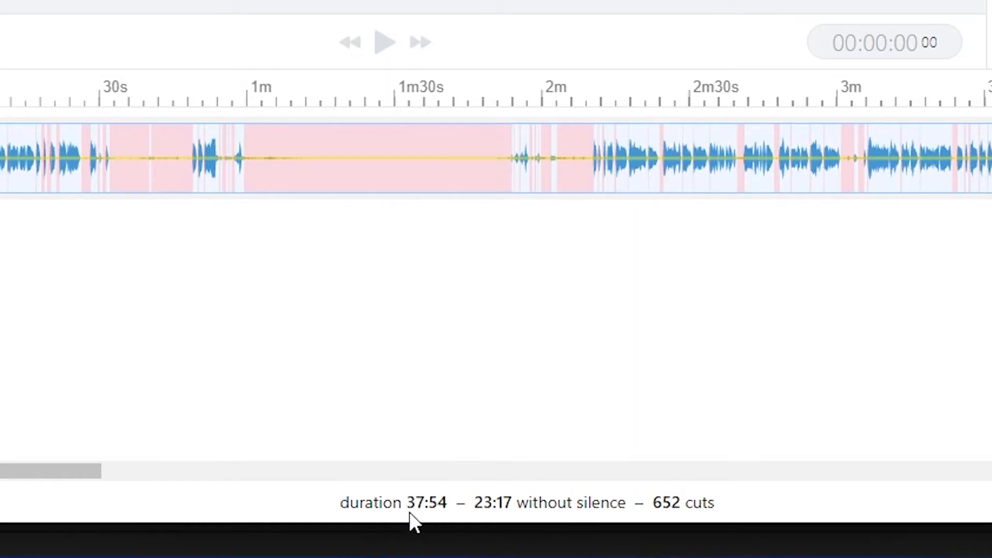
pyautogui.moveTo(474, 516)
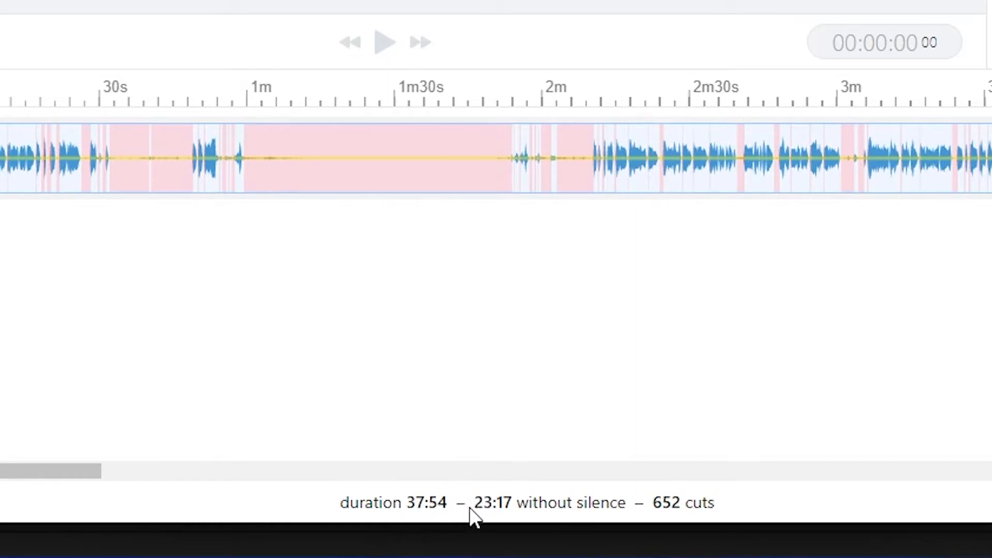
pyautogui.moveTo(661, 515)
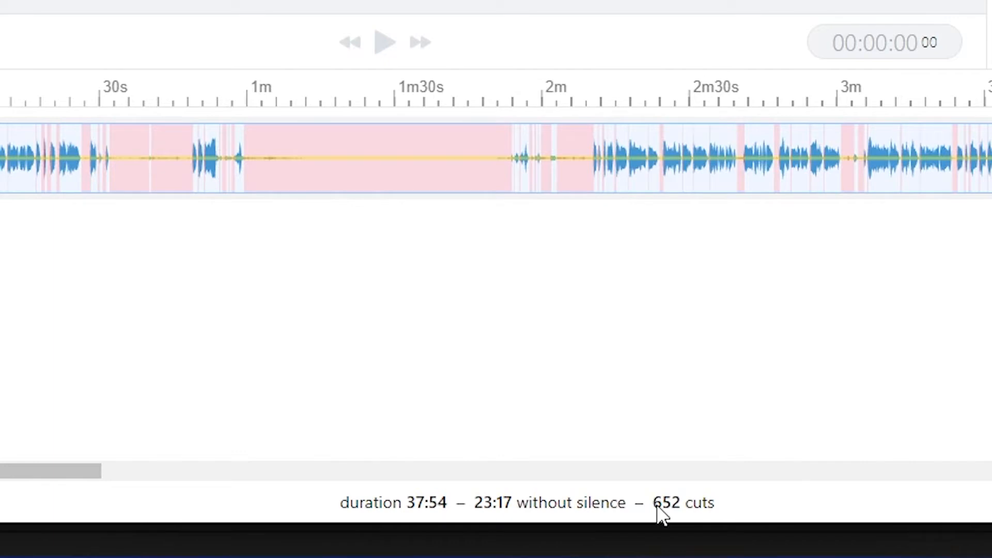
pyautogui.moveTo(589, 319)
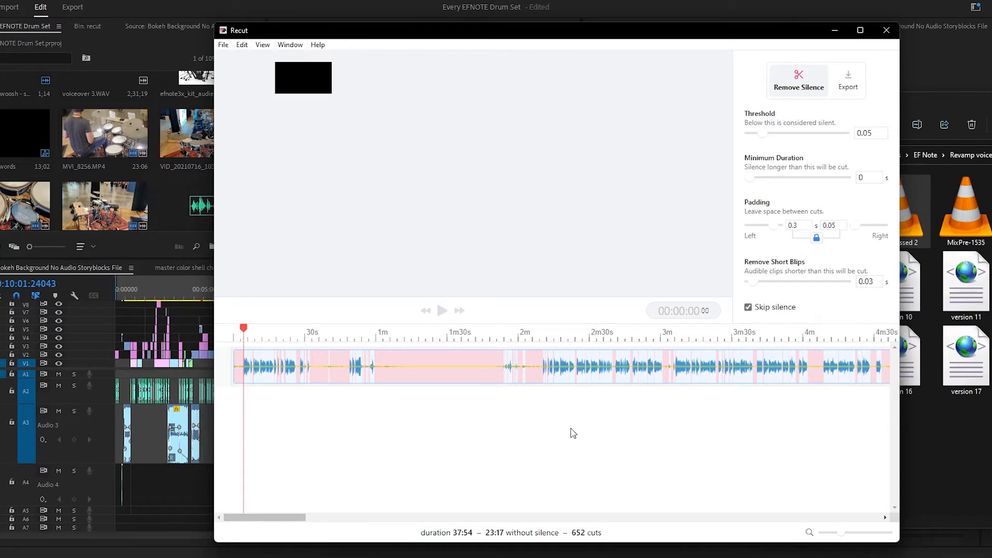
pyautogui.moveTo(535, 408)
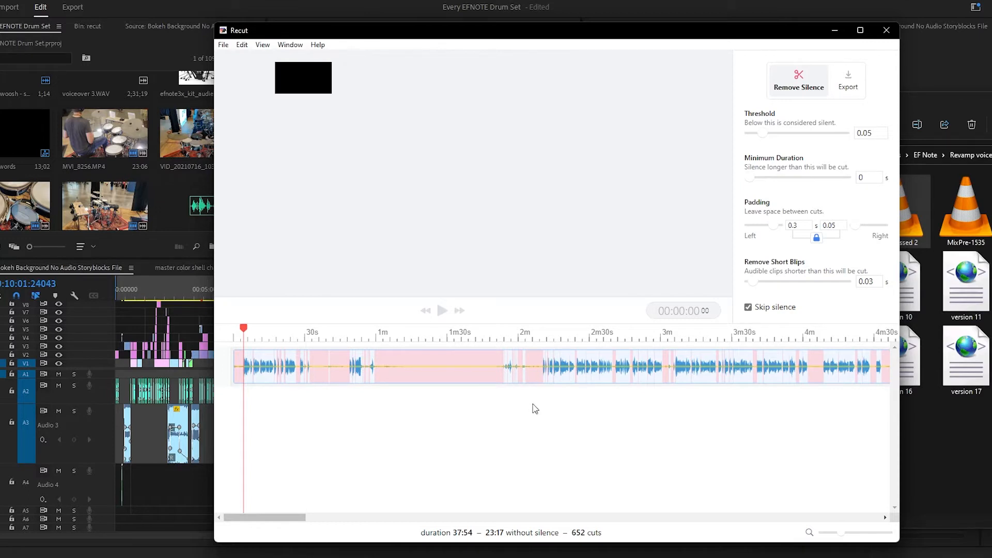
pyautogui.moveTo(493, 113)
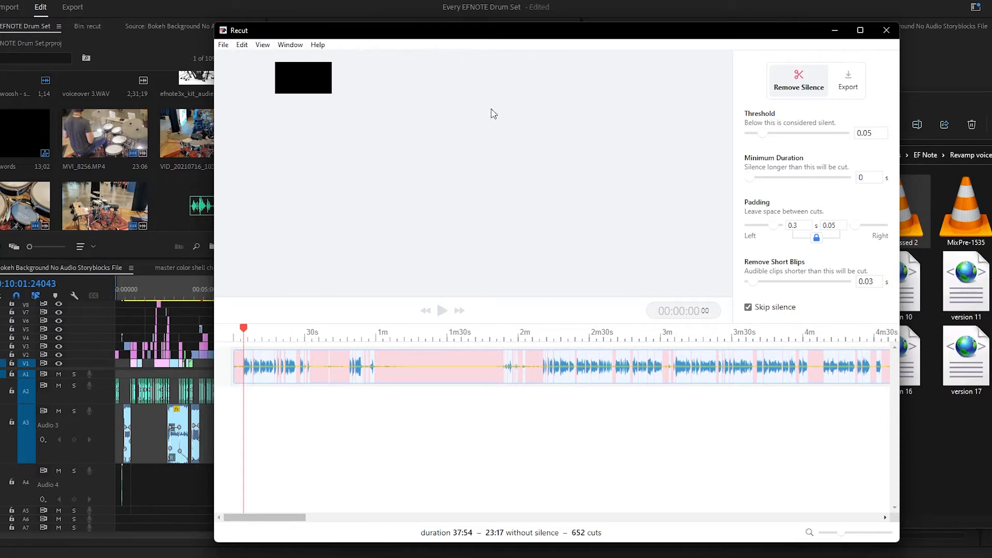
pyautogui.moveTo(427, 349)
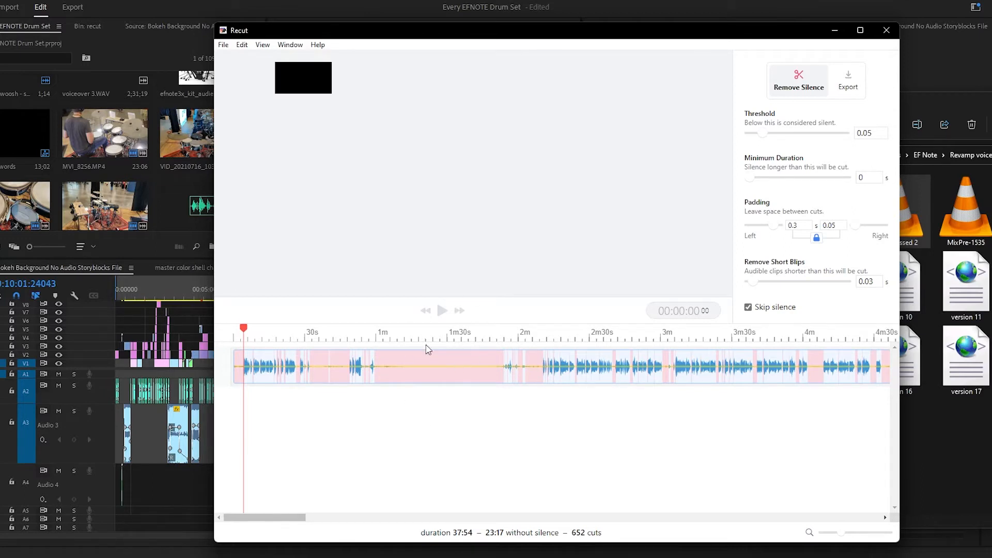
pyautogui.moveTo(845, 82)
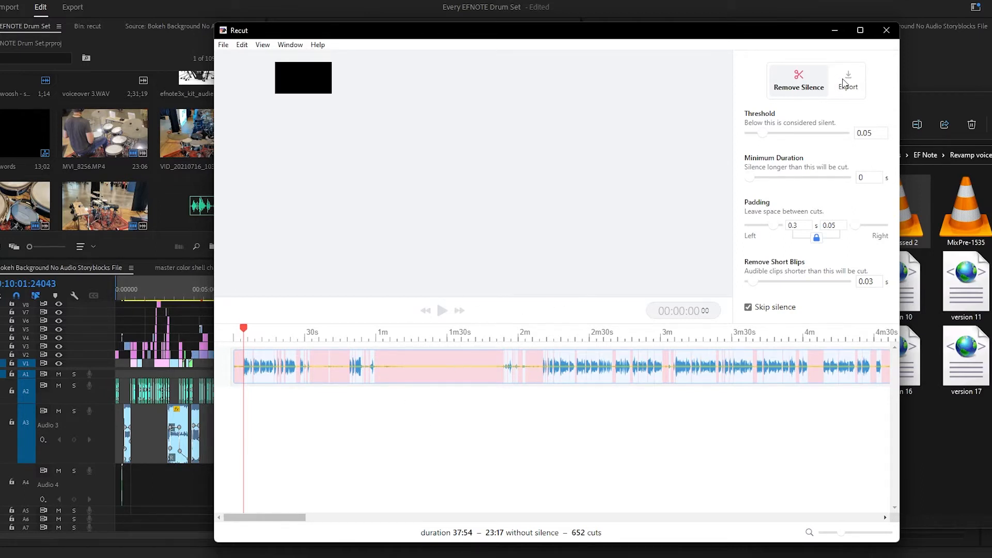
# - Export the silence-cut timeline as an Adobe Premiere (.xml) file
pyautogui.click(847, 80)
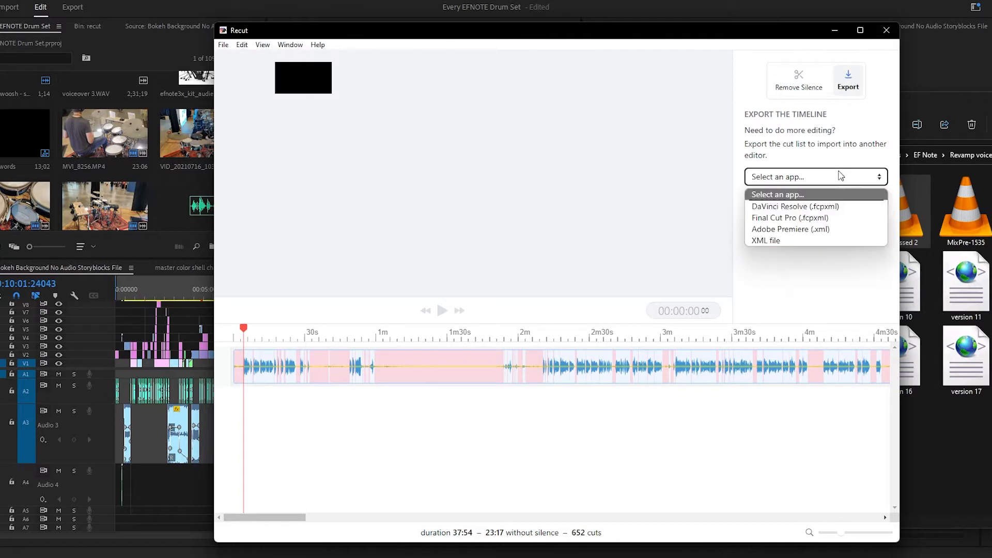
pyautogui.moveTo(798, 228)
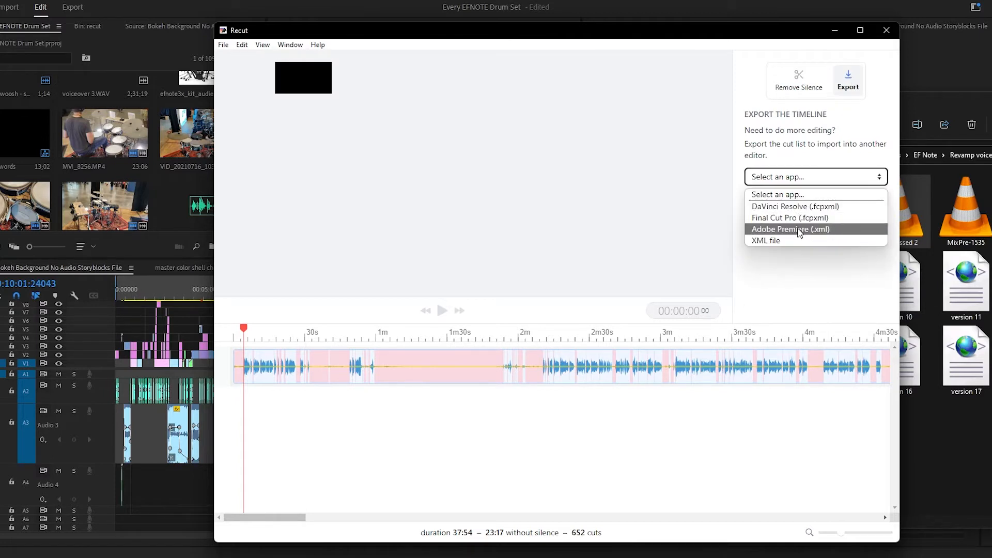
pyautogui.moveTo(790, 217)
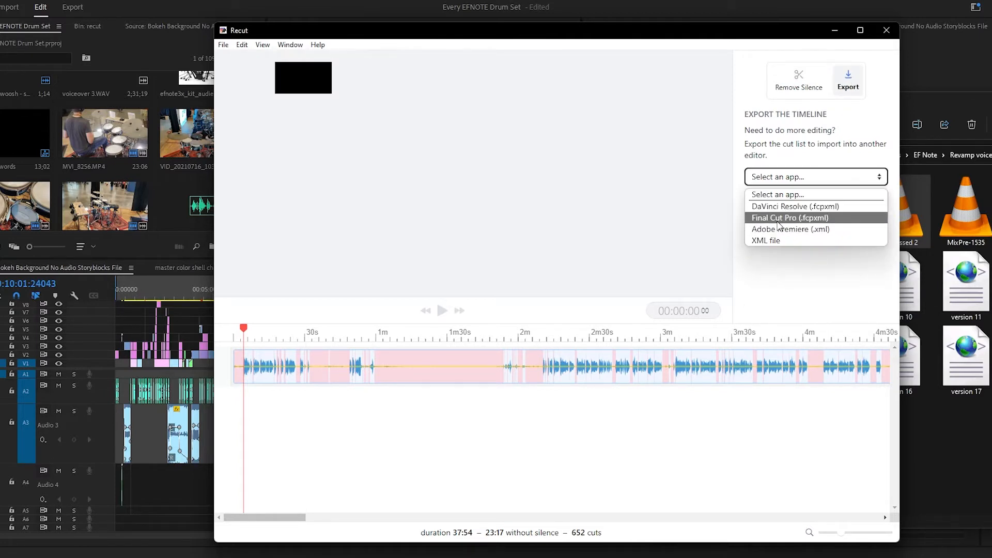
pyautogui.moveTo(789, 229)
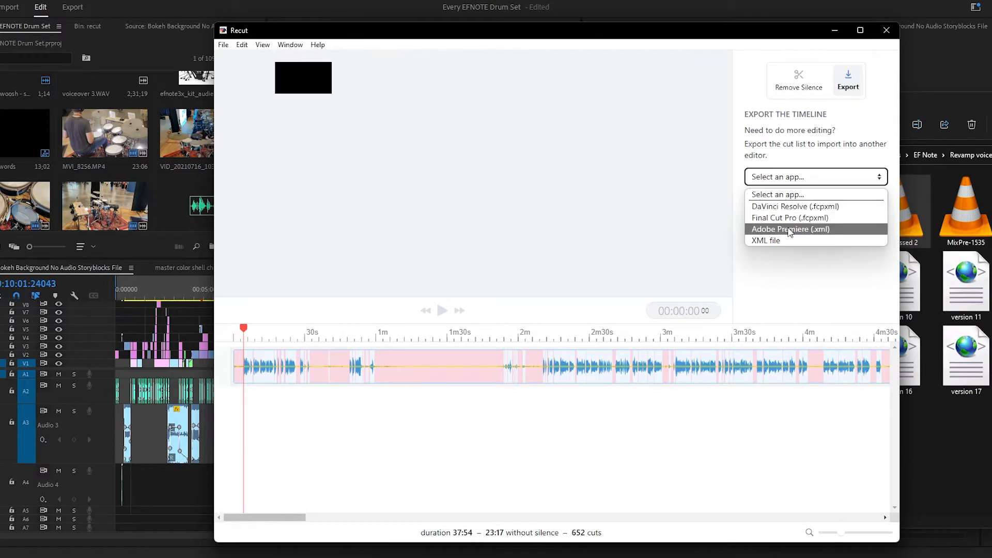
pyautogui.click(789, 229)
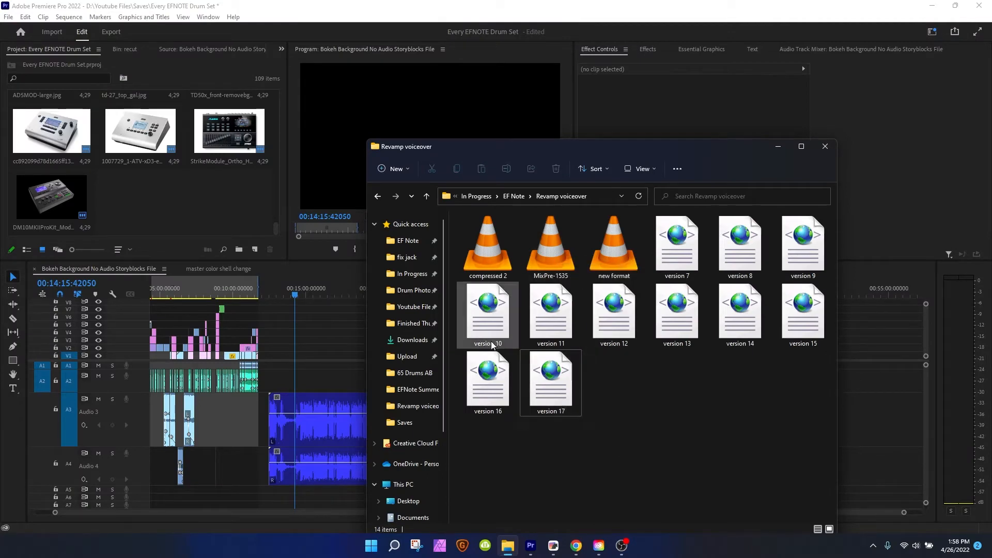
# - Import the version 17 XML cut list into the Premiere Pro project
pyautogui.click(550, 379)
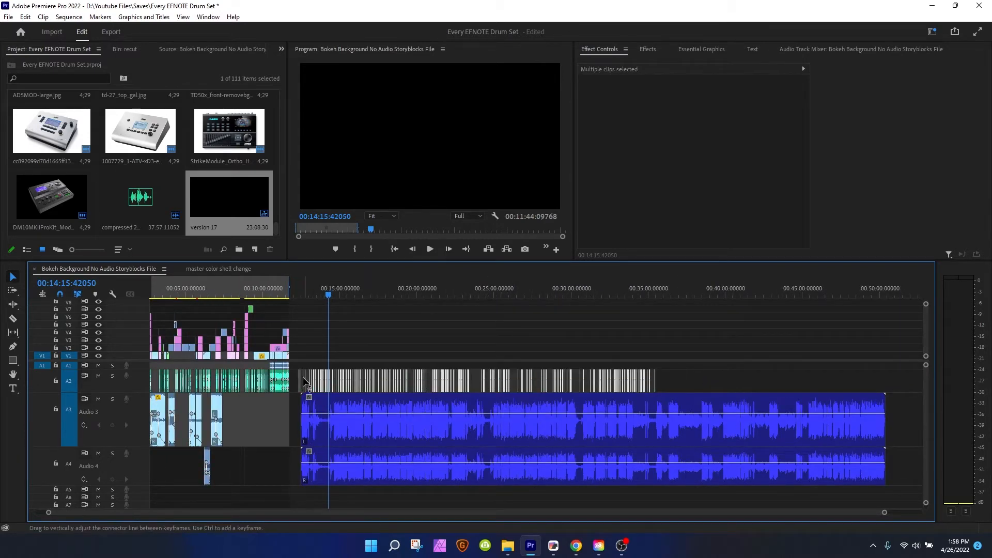
pyautogui.scroll(-3)
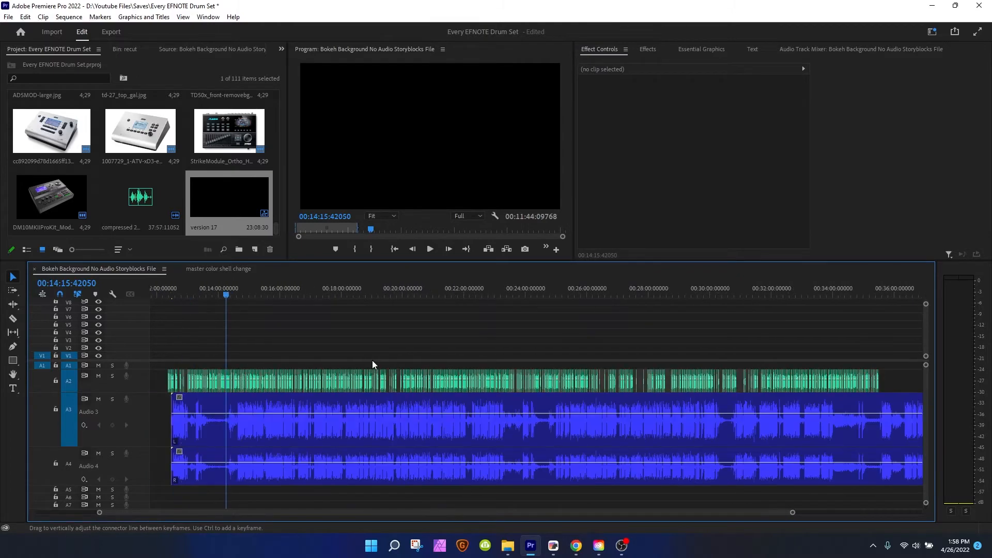
pyautogui.moveTo(682, 332)
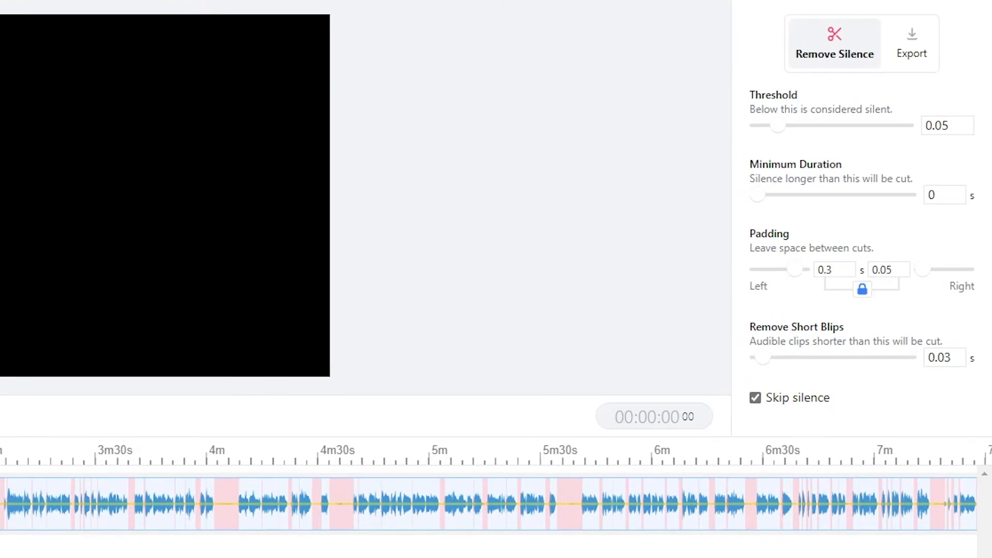
pyautogui.moveTo(319, 555)
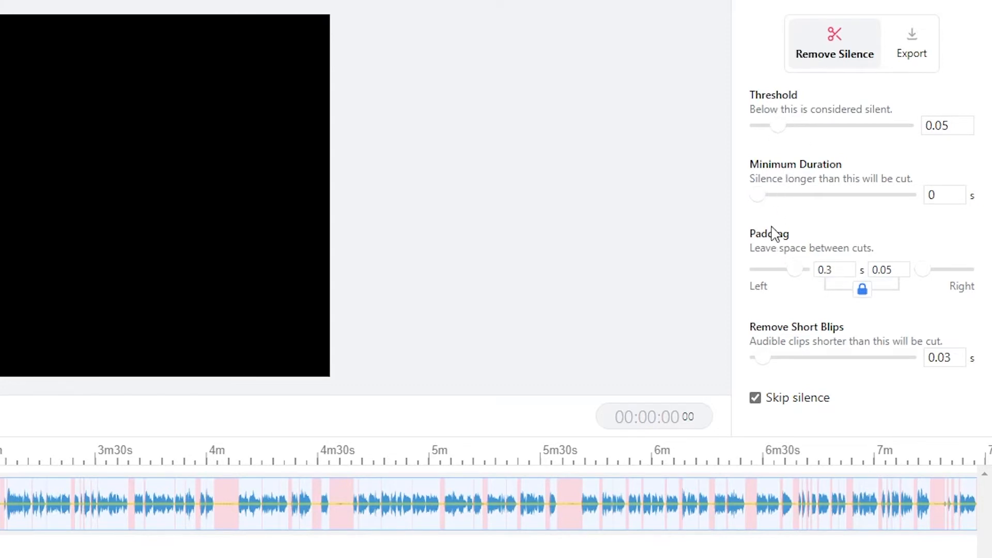
pyautogui.moveTo(372, 552)
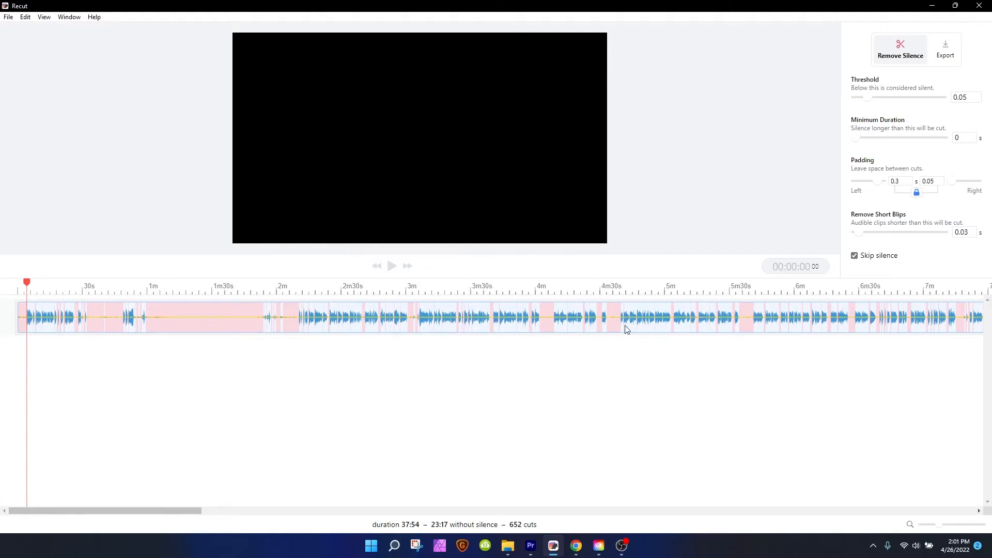
pyautogui.moveTo(419, 318)
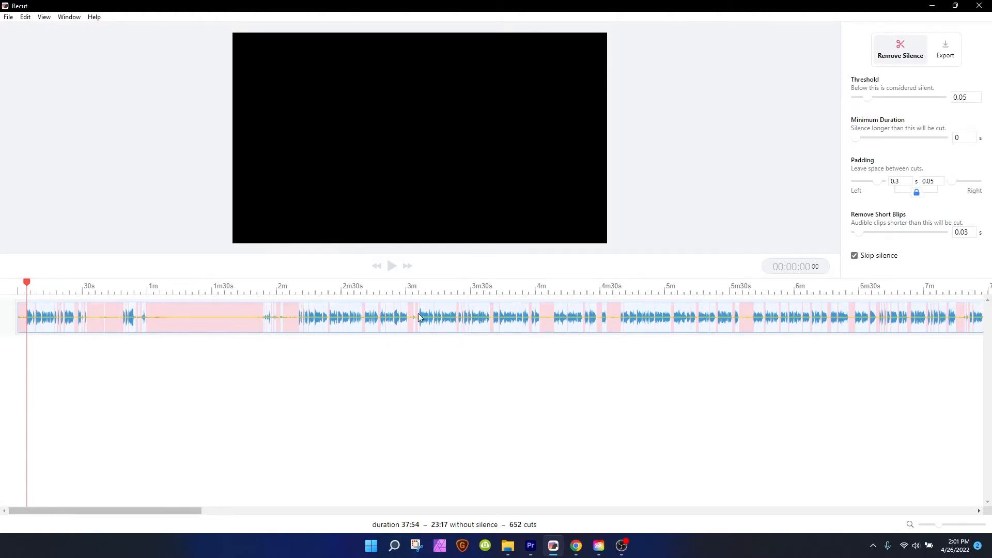
pyautogui.moveTo(337, 378)
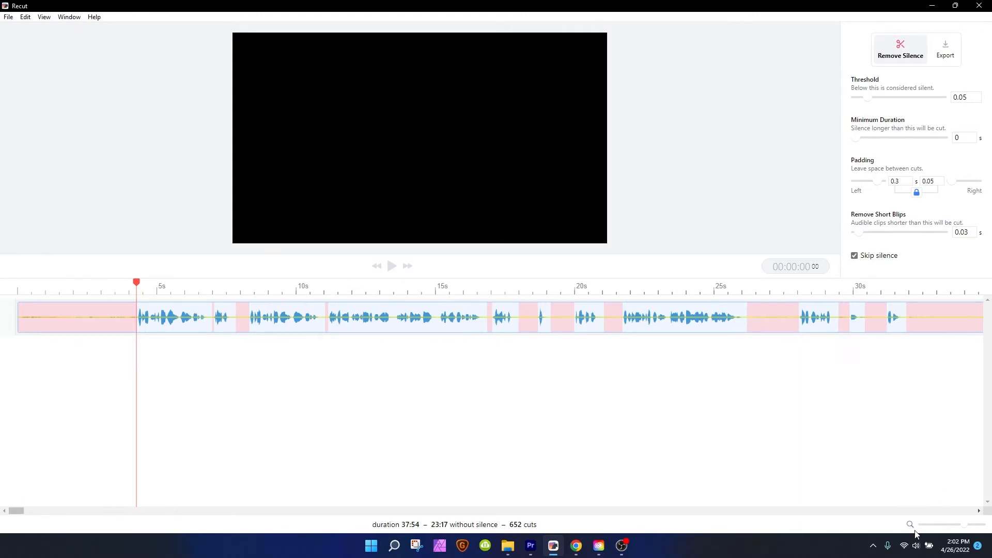
pyautogui.moveTo(967, 531)
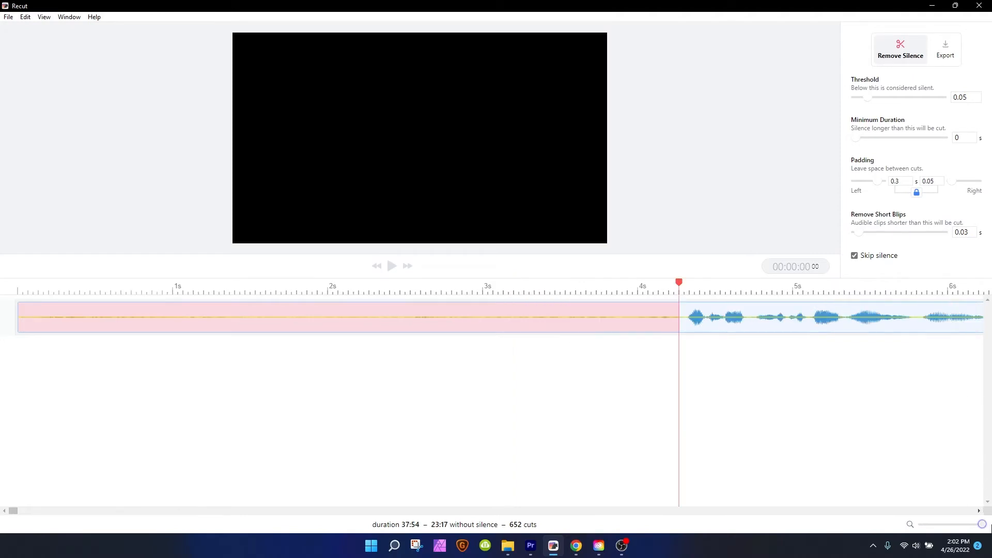
pyautogui.moveTo(745, 324)
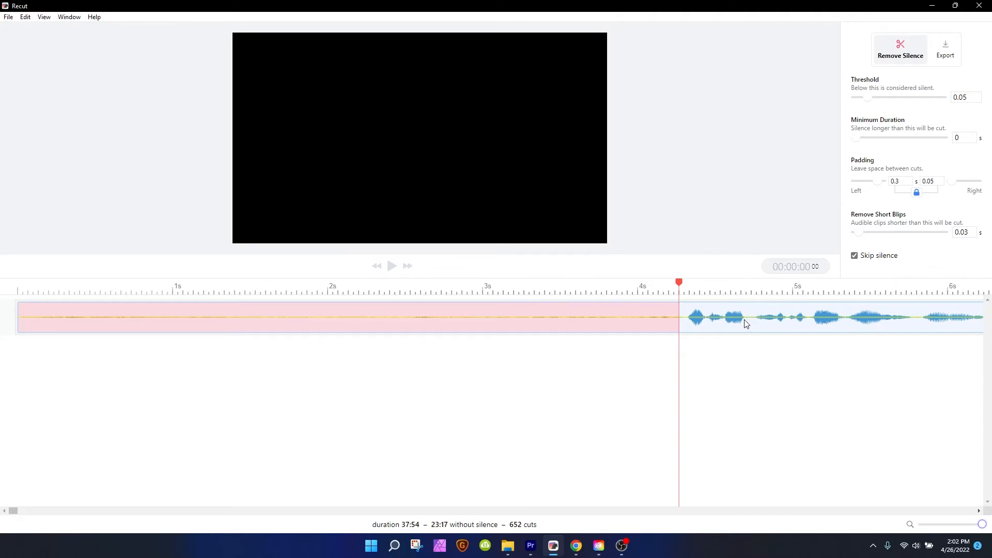
# - View the Constant Power crossfade joining two silence-cut clips in Premiere Pro
pyautogui.click(530, 545)
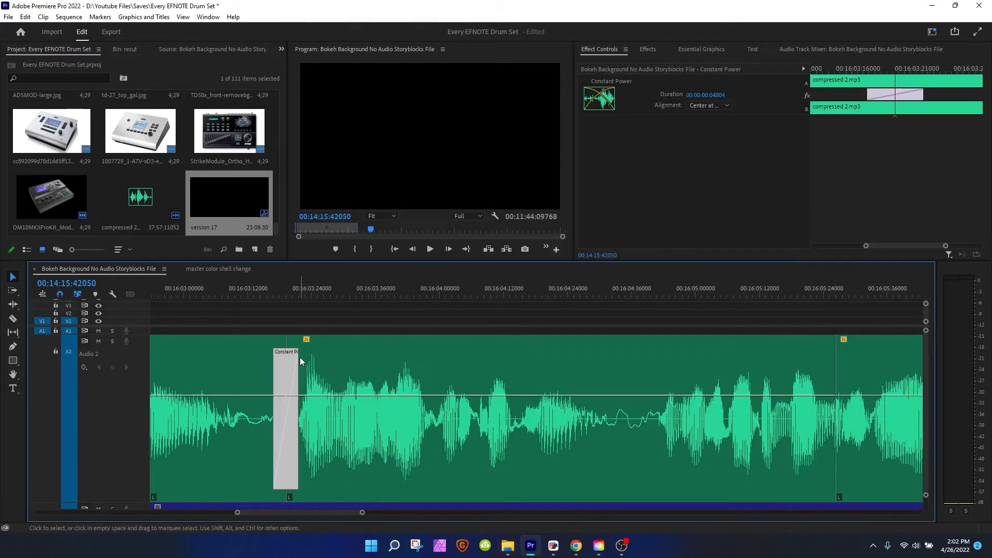
pyautogui.moveTo(252, 397)
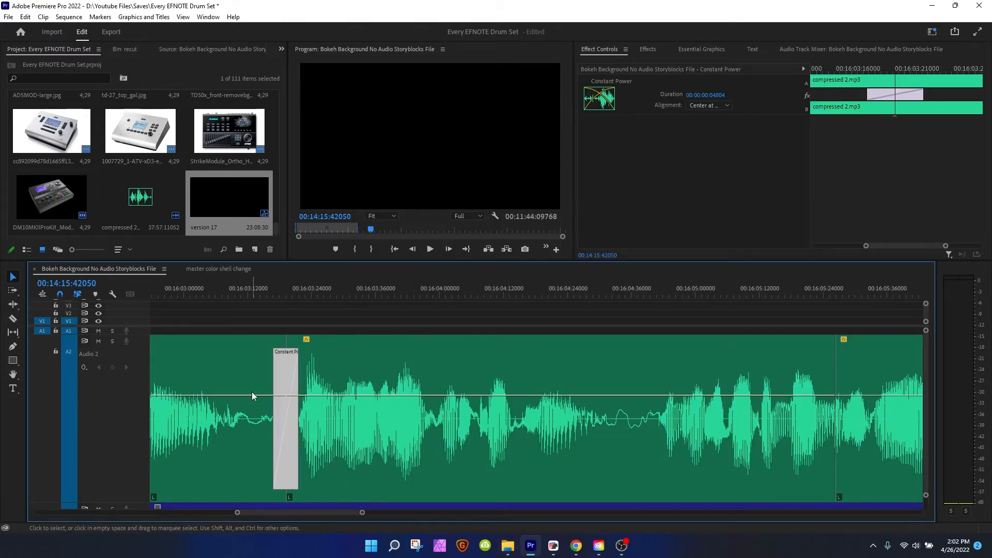
pyautogui.moveTo(271, 389)
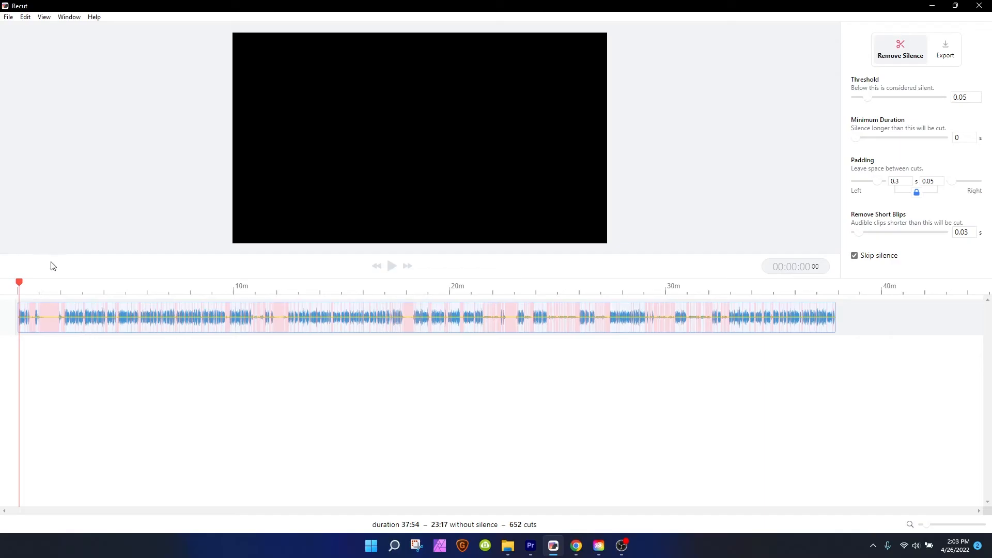
pyautogui.moveTo(203, 265)
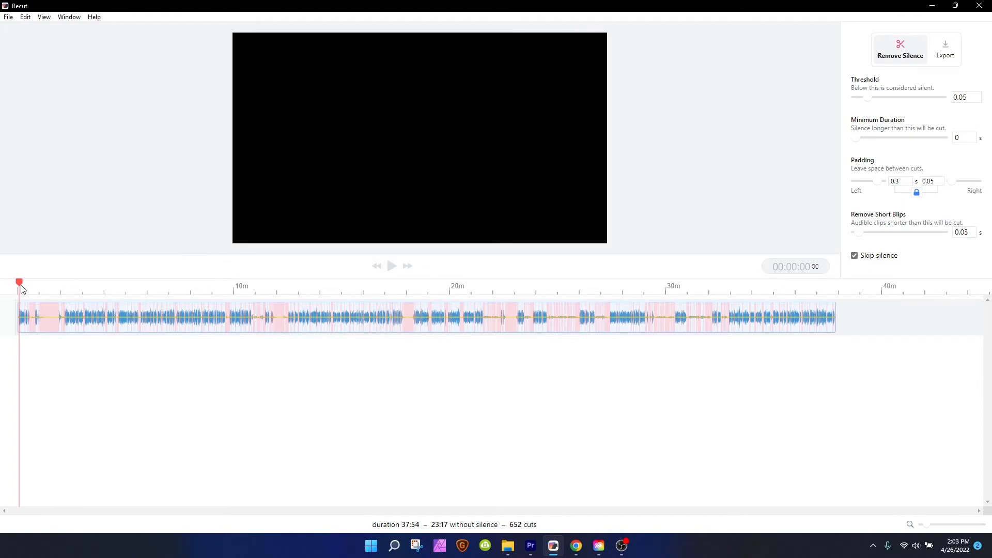
pyautogui.moveTo(116, 298)
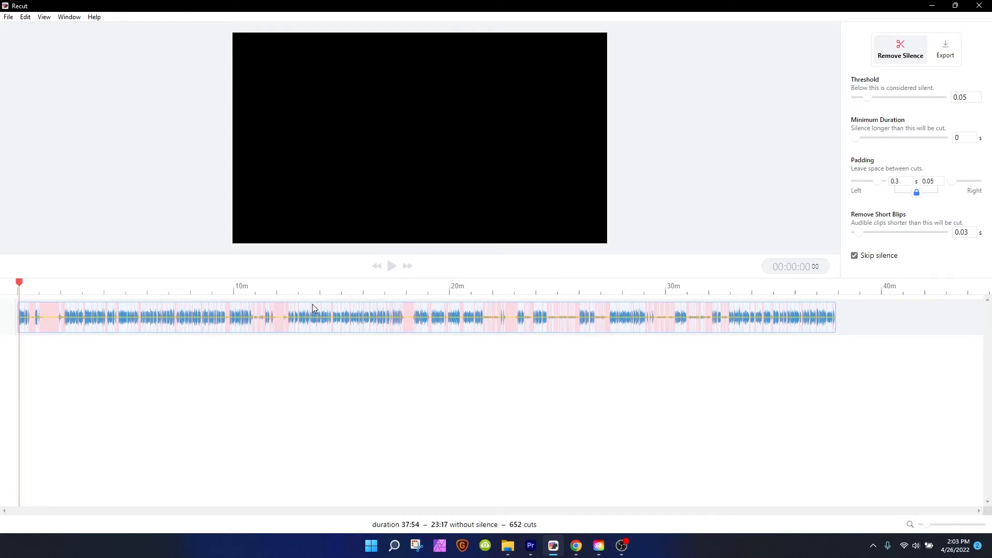
pyautogui.moveTo(306, 322)
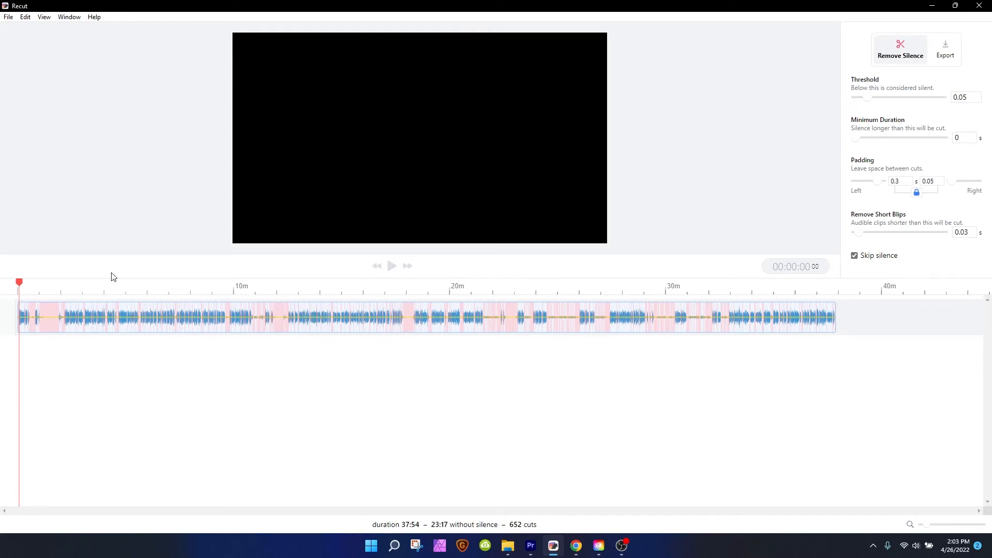
pyautogui.moveTo(45, 303)
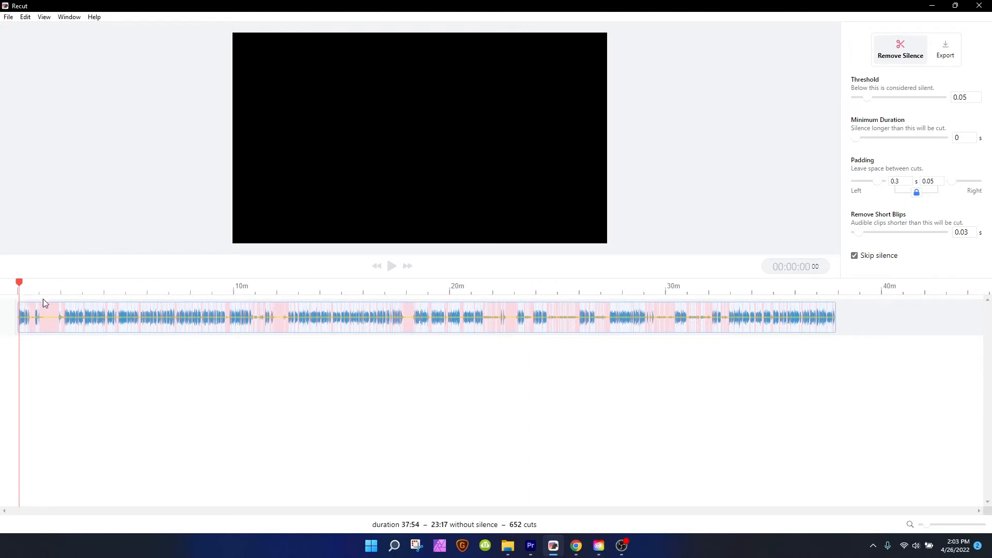
pyautogui.moveTo(45, 286)
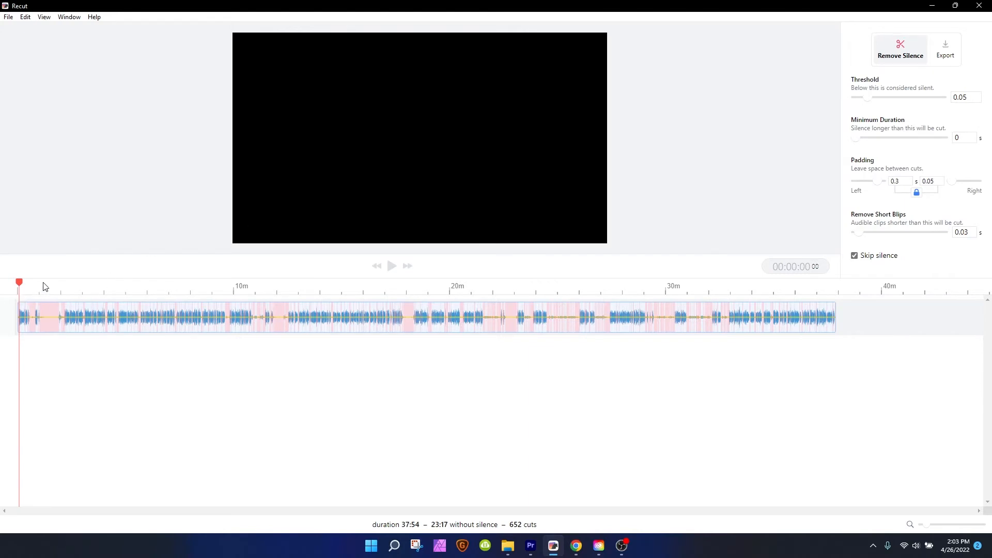
pyautogui.moveTo(124, 287)
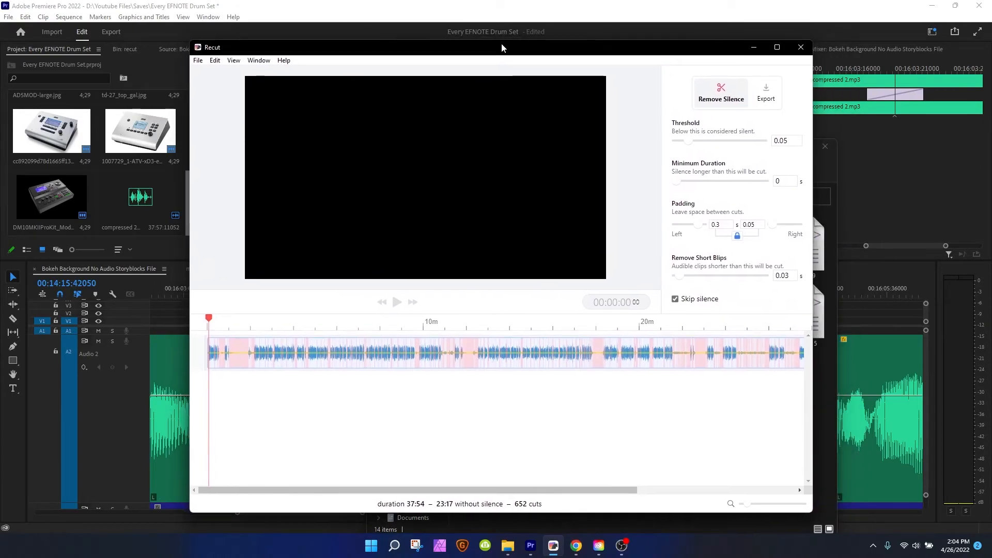
pyautogui.click(776, 47)
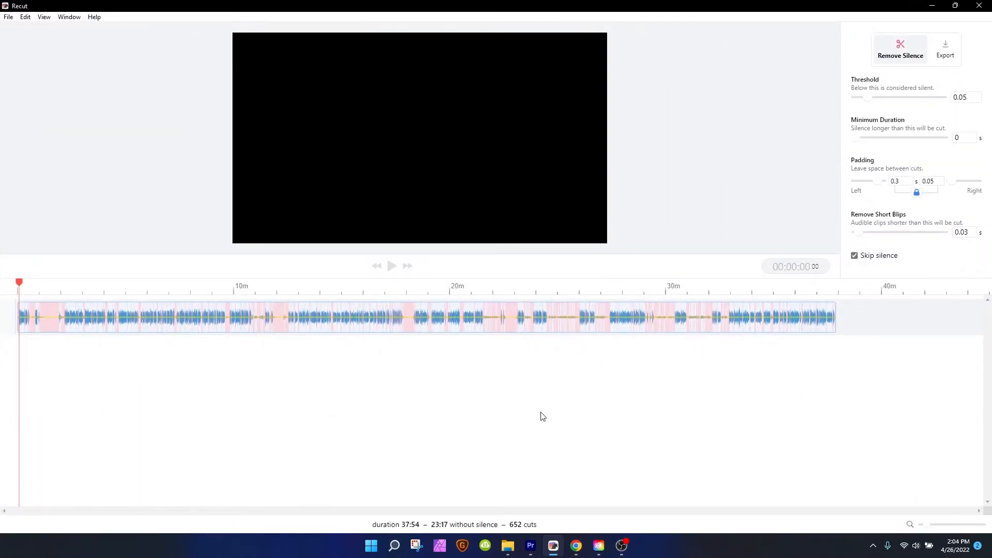
pyautogui.moveTo(527, 437)
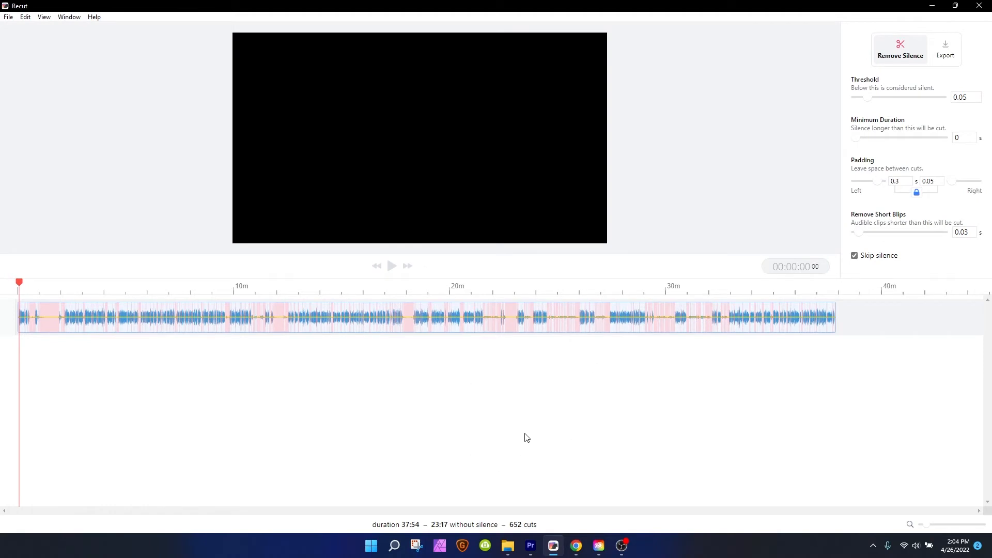
pyautogui.moveTo(692, 203)
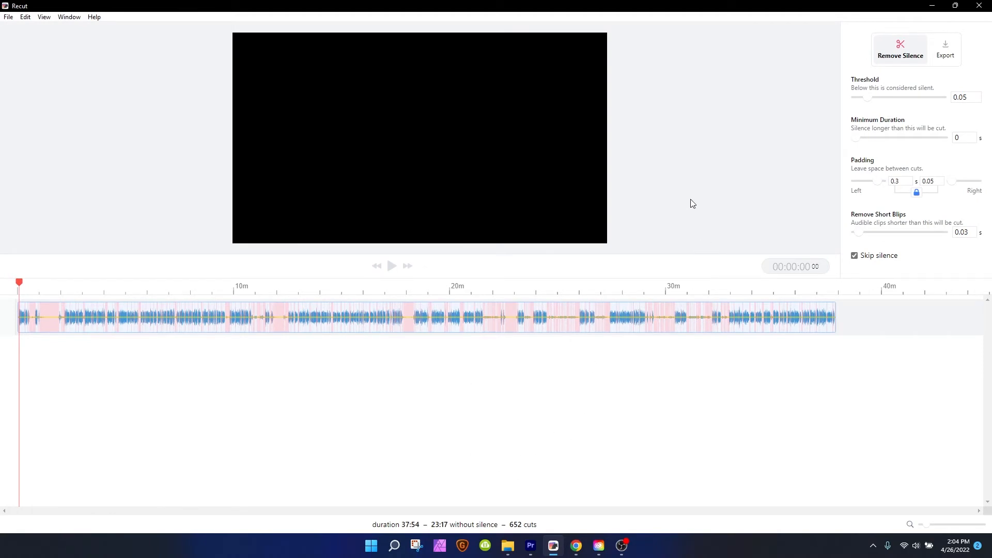
pyautogui.moveTo(924, 189)
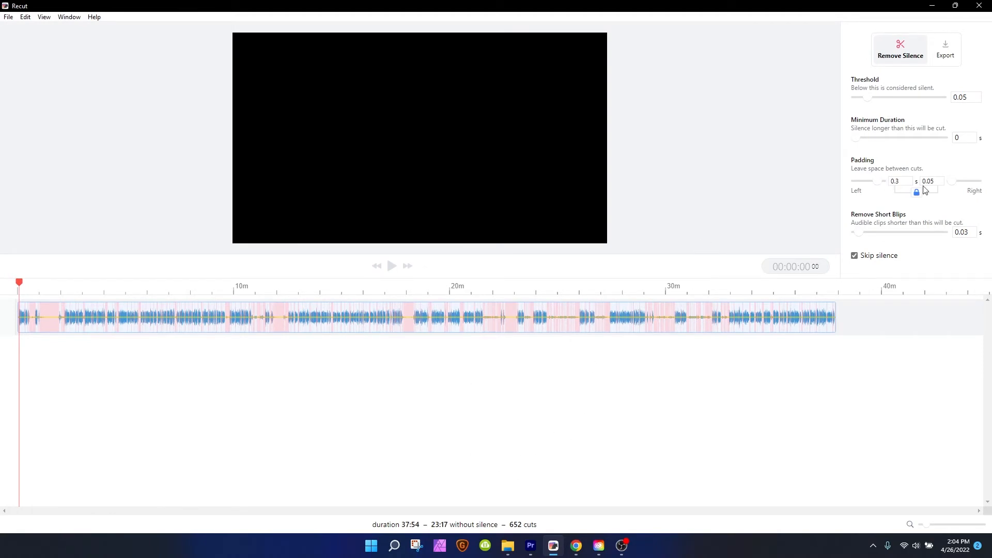
pyautogui.moveTo(873, 103)
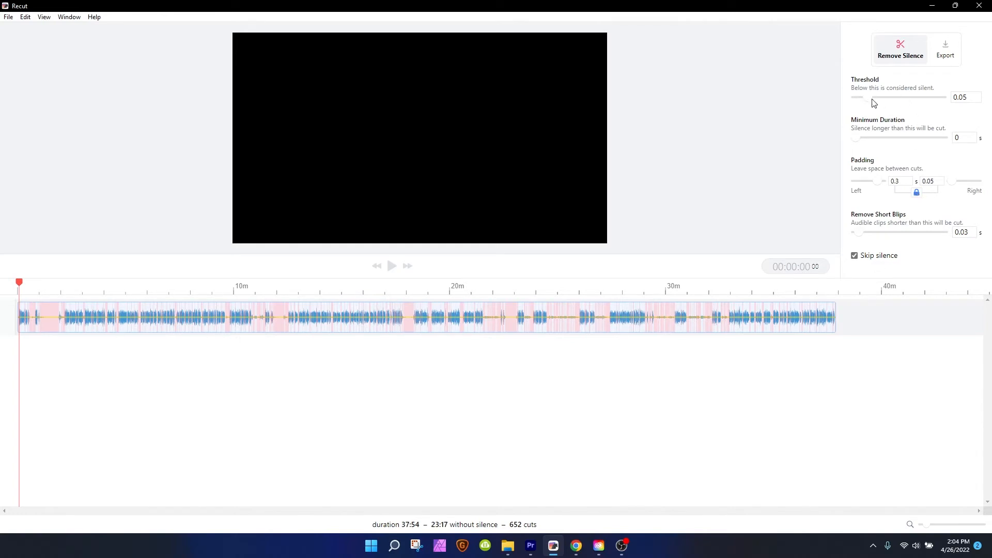
# - Zoom into the opening seconds, trial thresholds from 0.045 to 0.29, then enter 0.05
pyautogui.moveTo(917, 524); pyautogui.dragTo(957, 524)
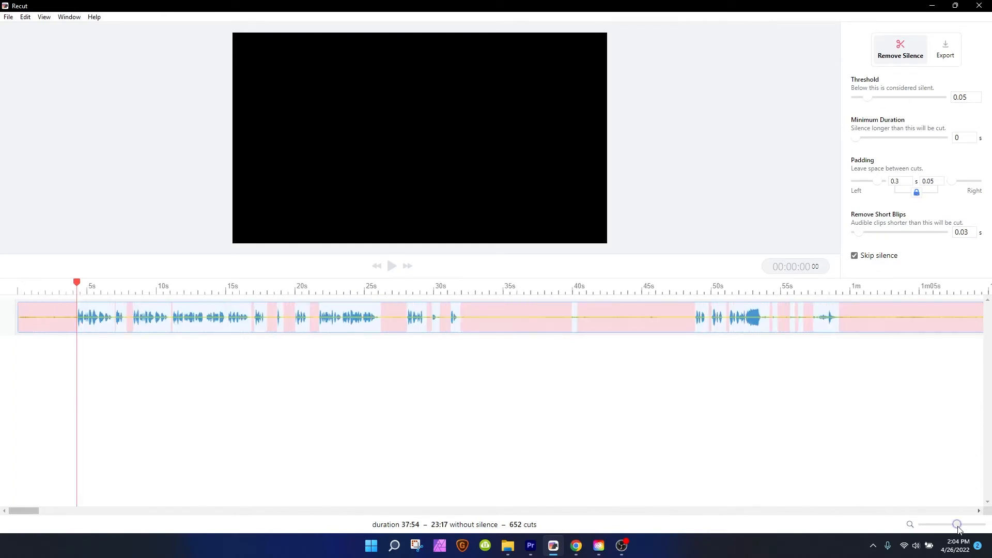
pyautogui.moveTo(957, 523); pyautogui.dragTo(957, 524)
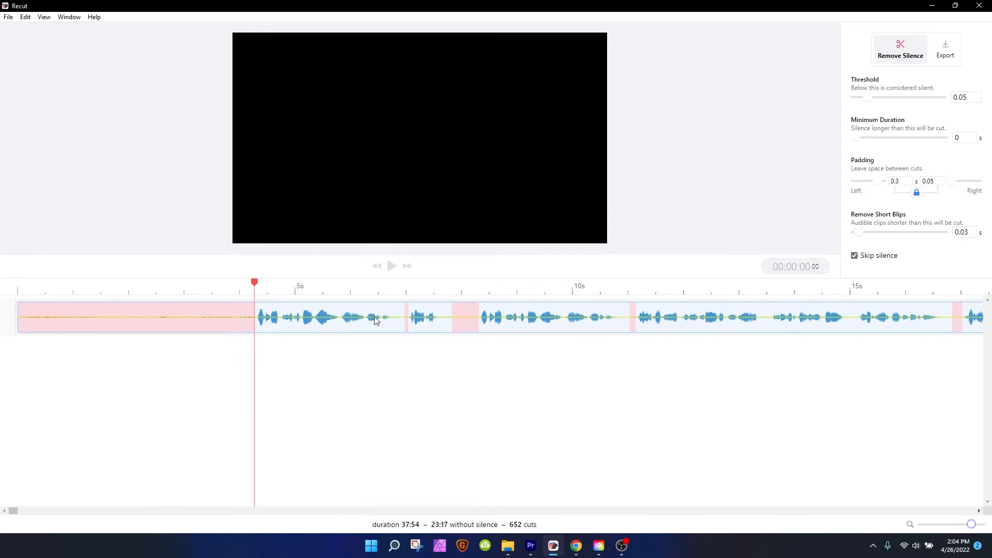
pyautogui.moveTo(872, 101)
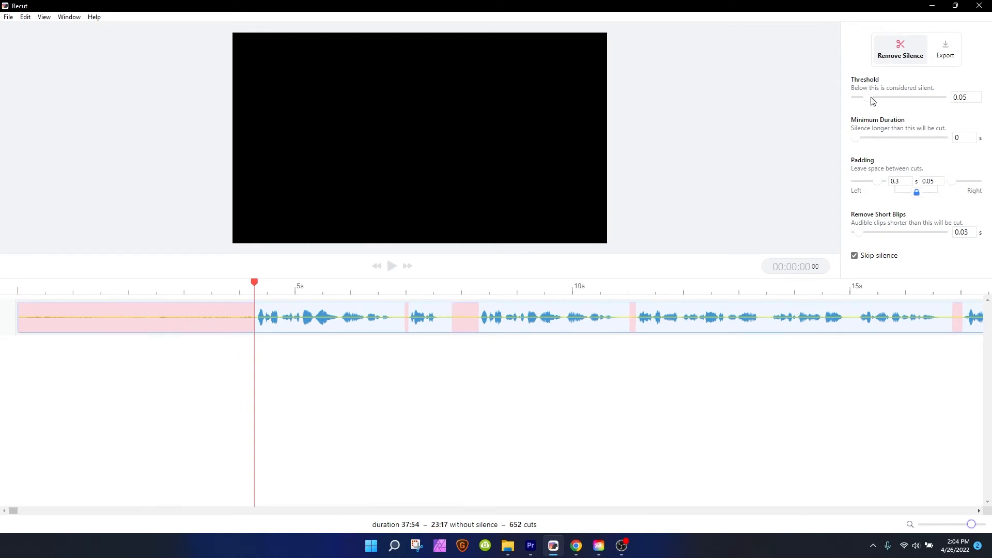
pyautogui.moveTo(860, 97); pyautogui.dragTo(888, 97)
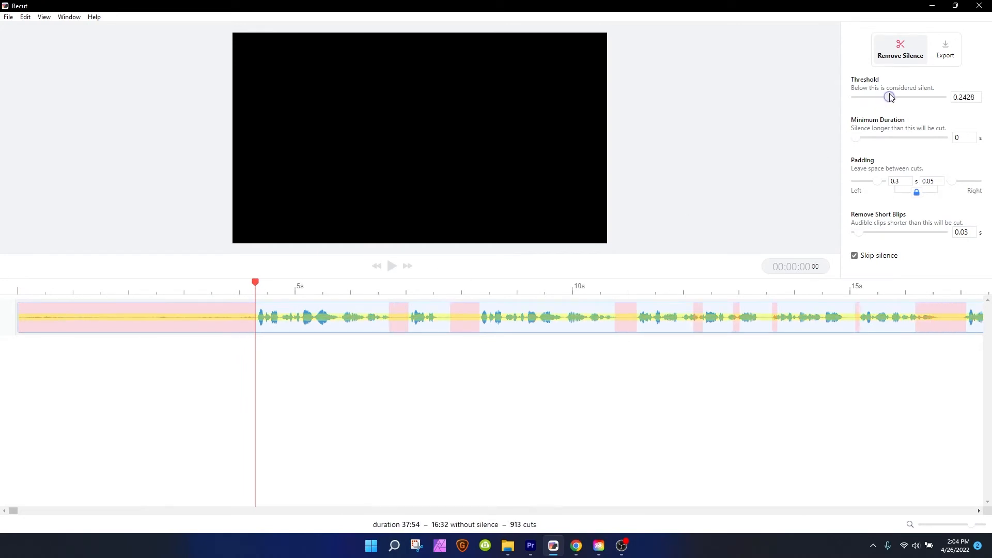
pyautogui.moveTo(889, 96); pyautogui.dragTo(893, 96)
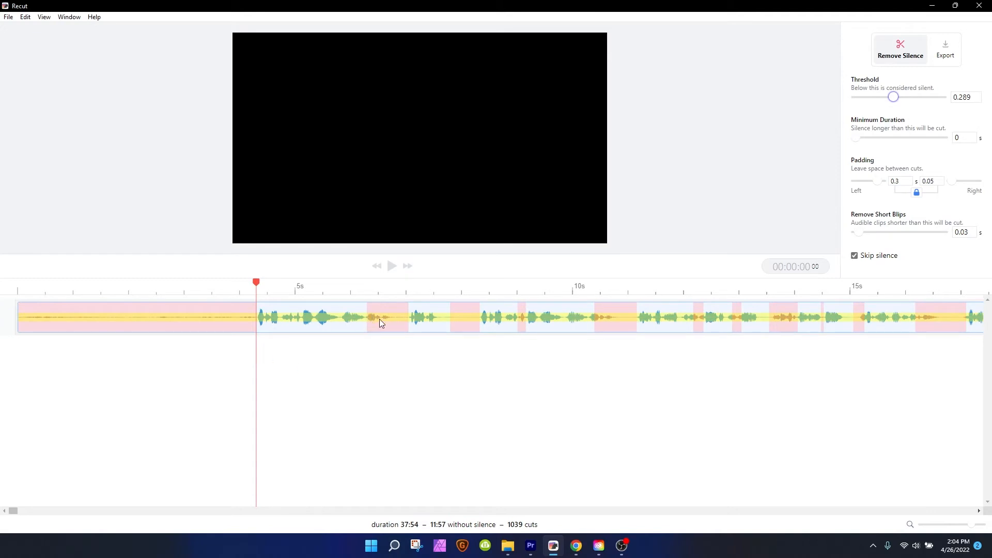
pyautogui.moveTo(378, 327)
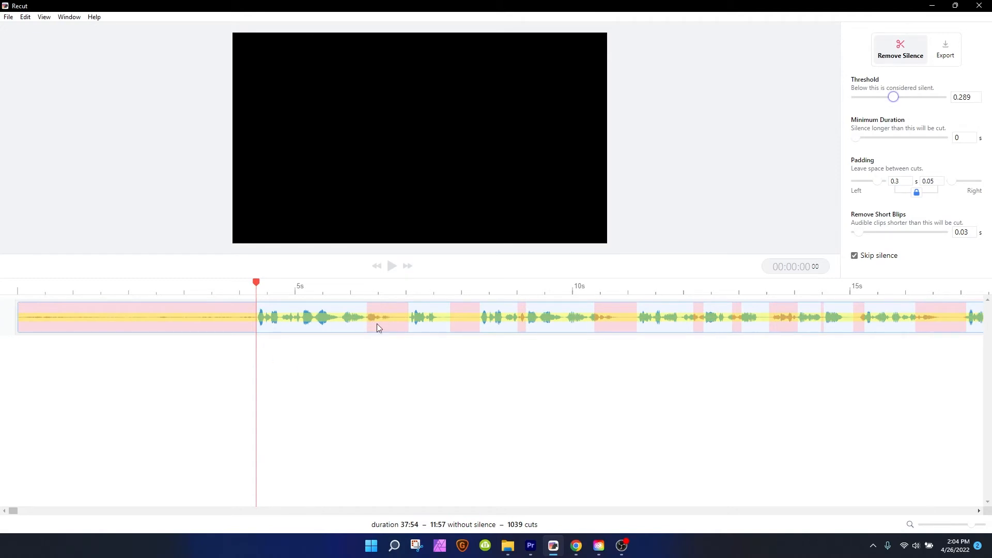
pyautogui.moveTo(893, 96); pyautogui.dragTo(892, 96)
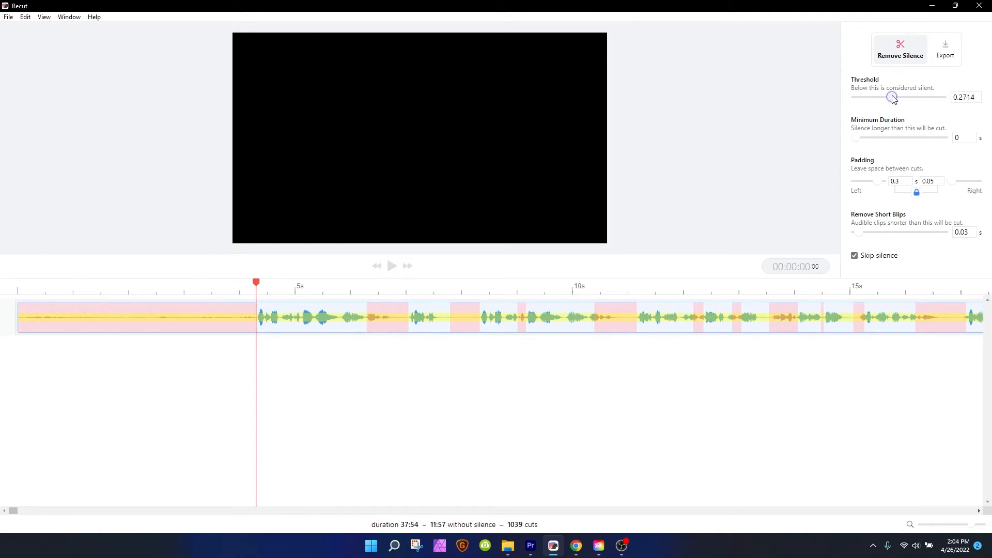
pyautogui.moveTo(892, 97); pyautogui.dragTo(867, 96)
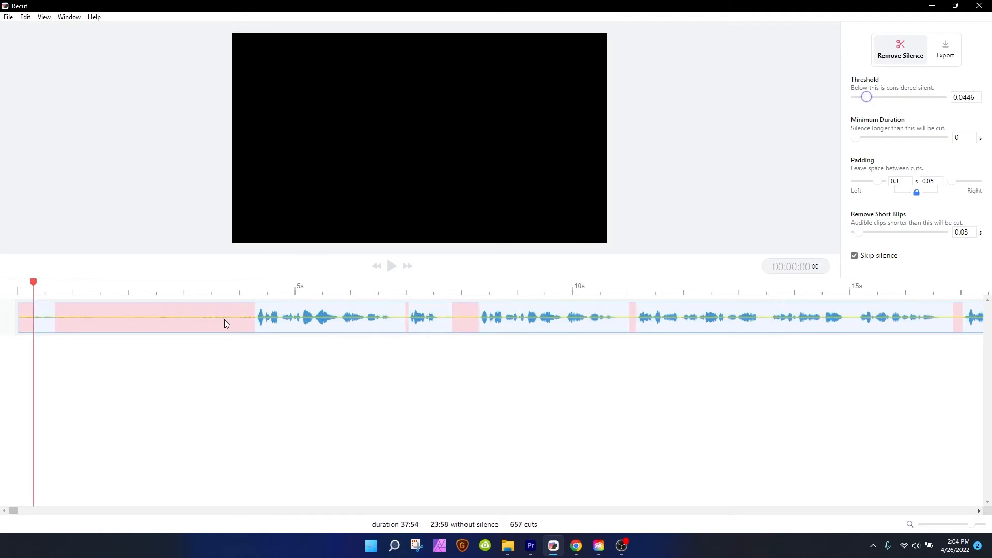
pyautogui.moveTo(39, 329)
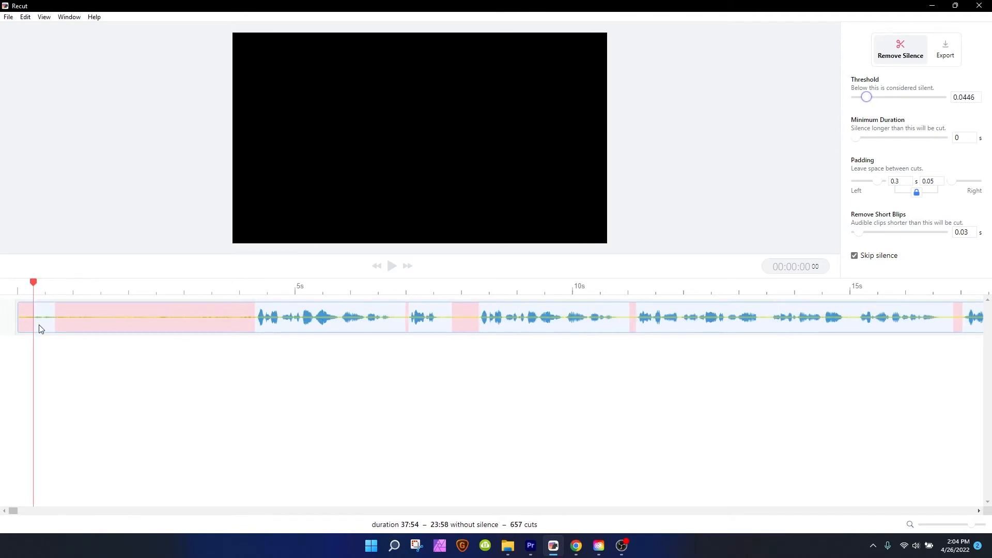
pyautogui.moveTo(867, 97); pyautogui.dragTo(870, 97)
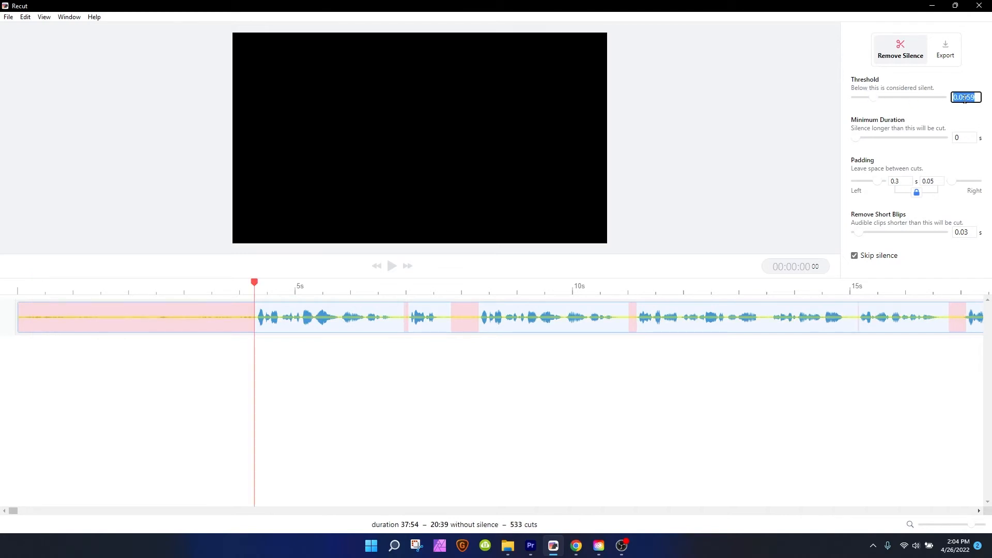
pyautogui.write('.05')
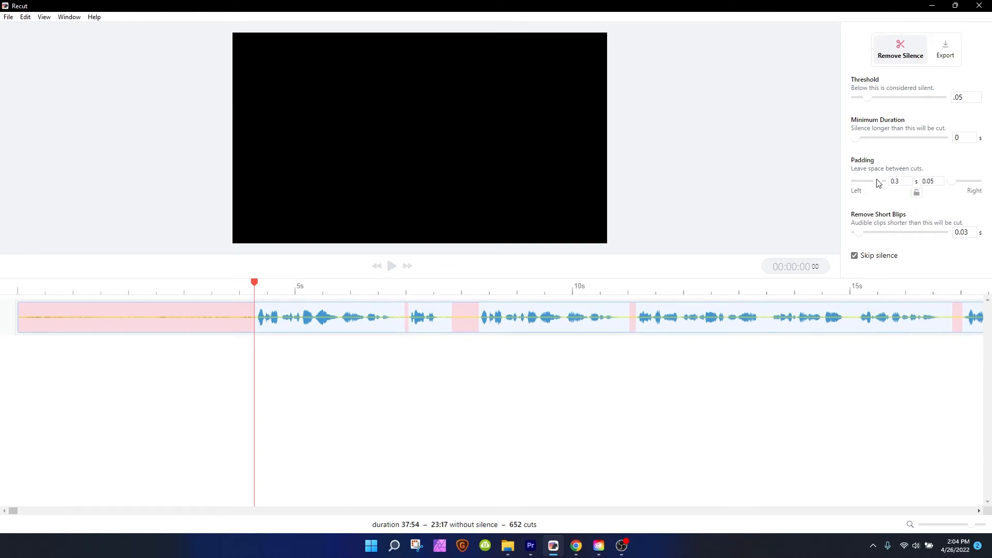
pyautogui.moveTo(918, 90)
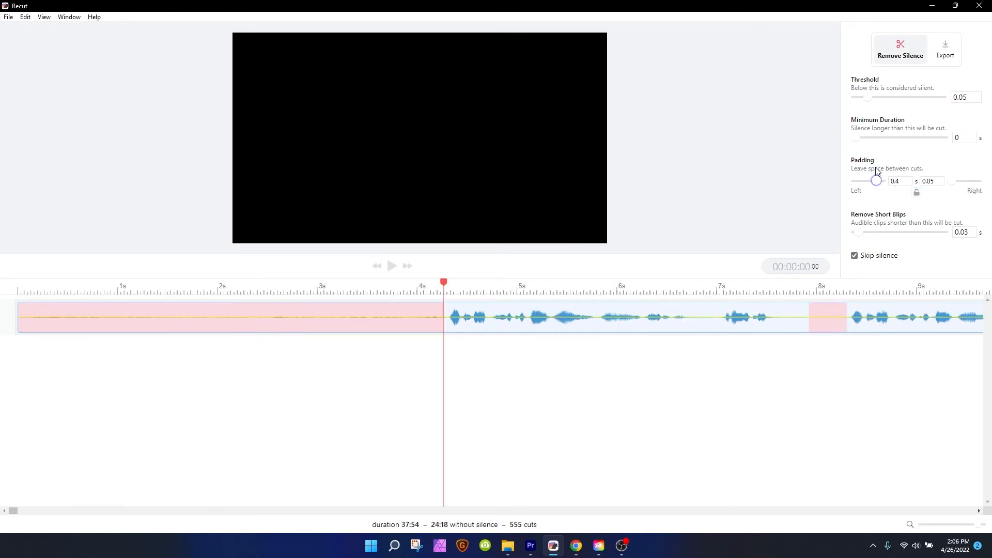
pyautogui.moveTo(766, 310)
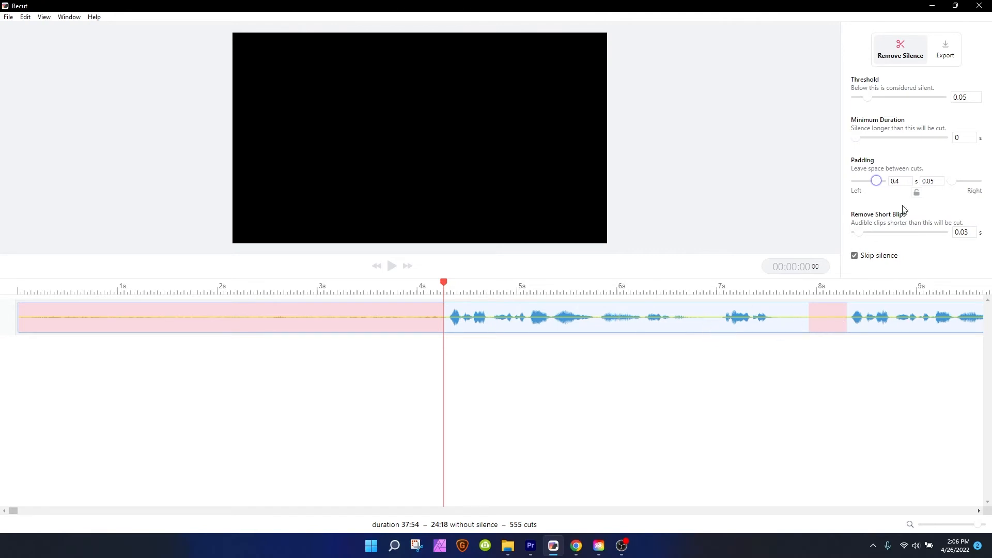
pyautogui.moveTo(954, 186)
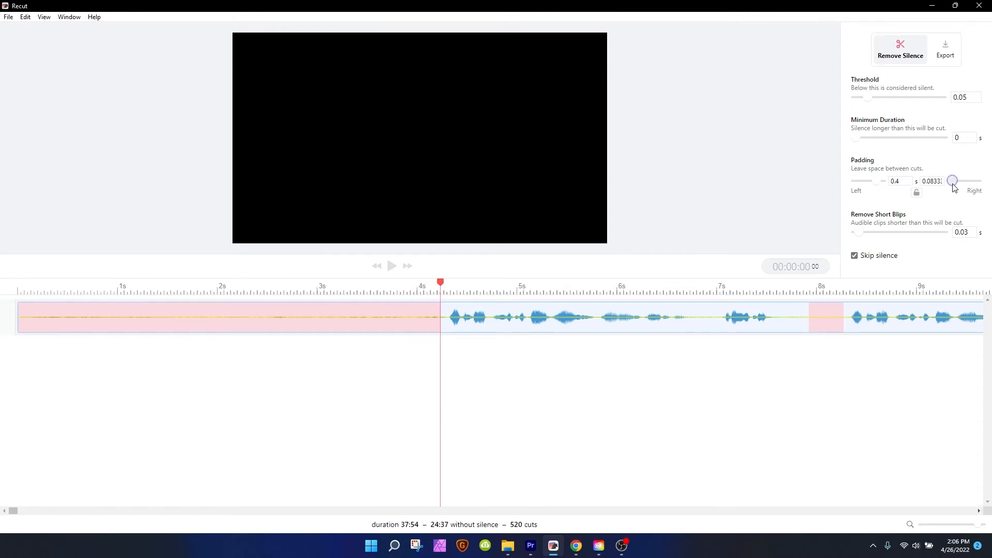
# - Try padding values with the sliders, then enter 0.3 left and 0.05 right
pyautogui.moveTo(953, 181); pyautogui.dragTo(950, 180)
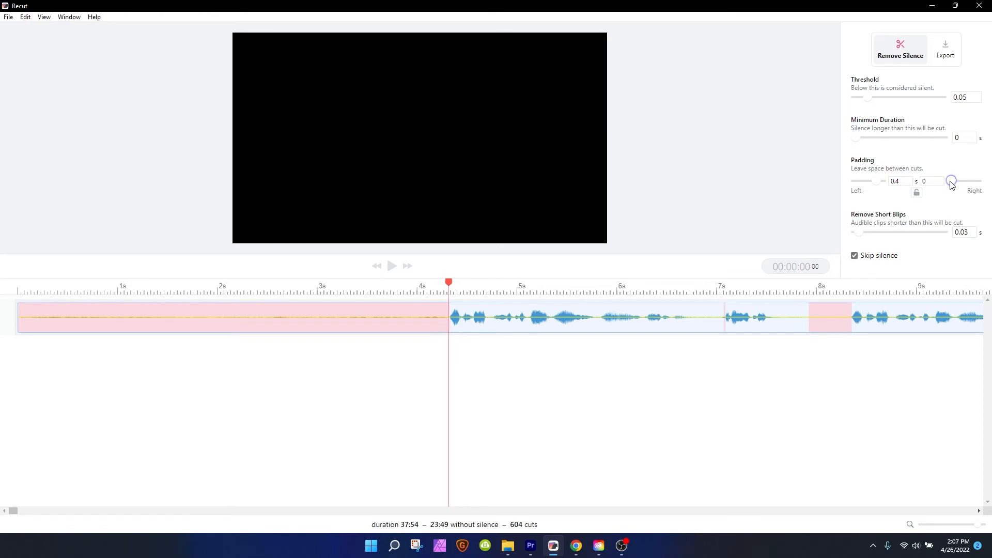
pyautogui.moveTo(950, 181); pyautogui.dragTo(876, 181)
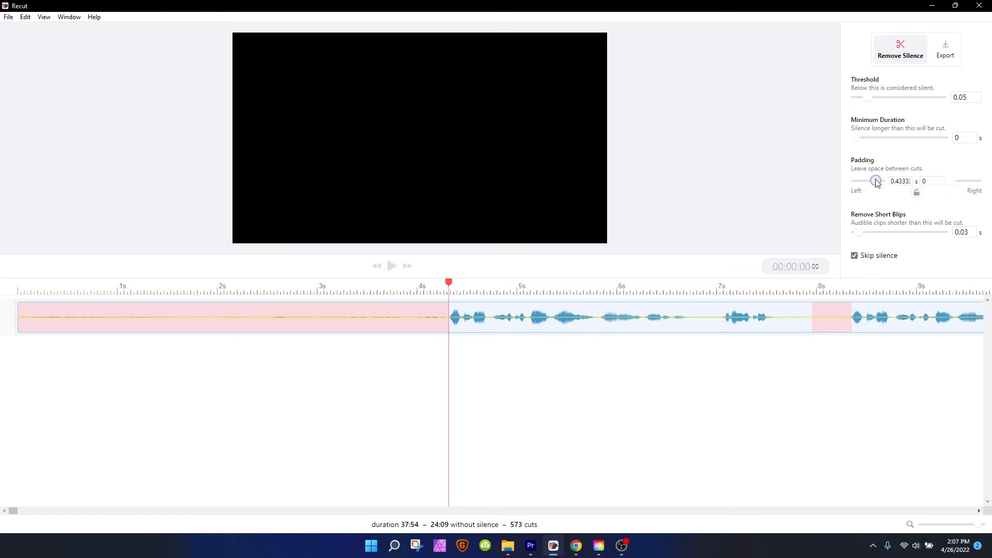
pyautogui.moveTo(876, 180); pyautogui.dragTo(874, 180)
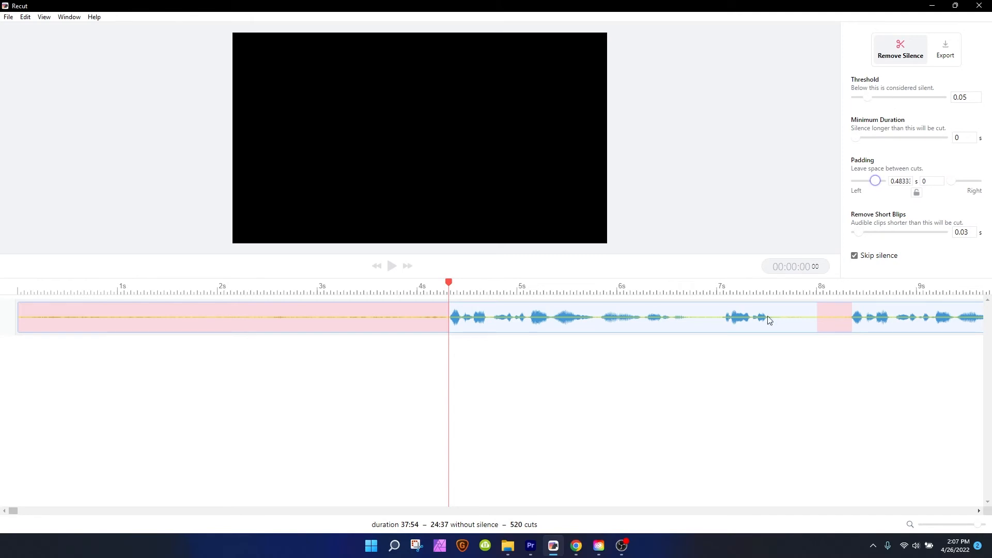
pyautogui.moveTo(778, 310)
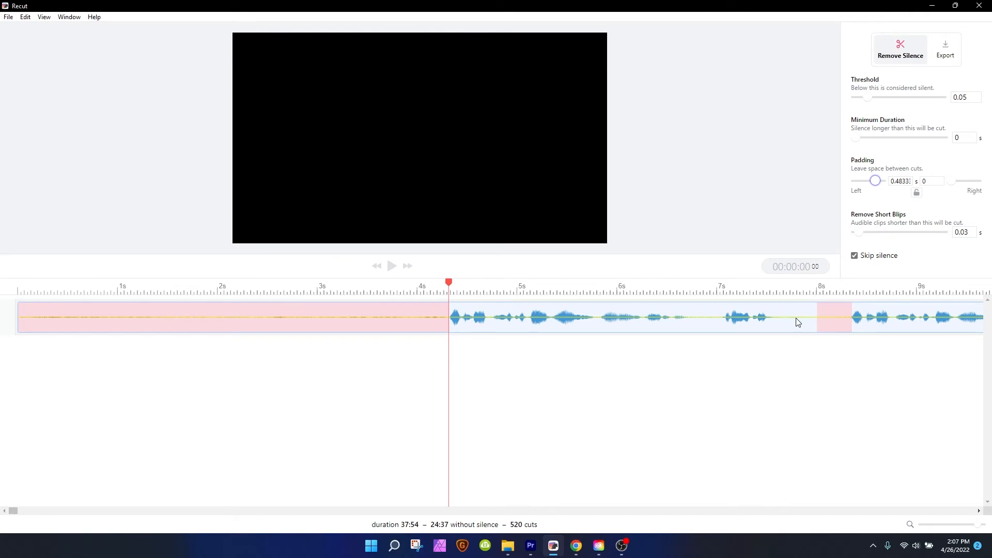
pyautogui.moveTo(702, 341)
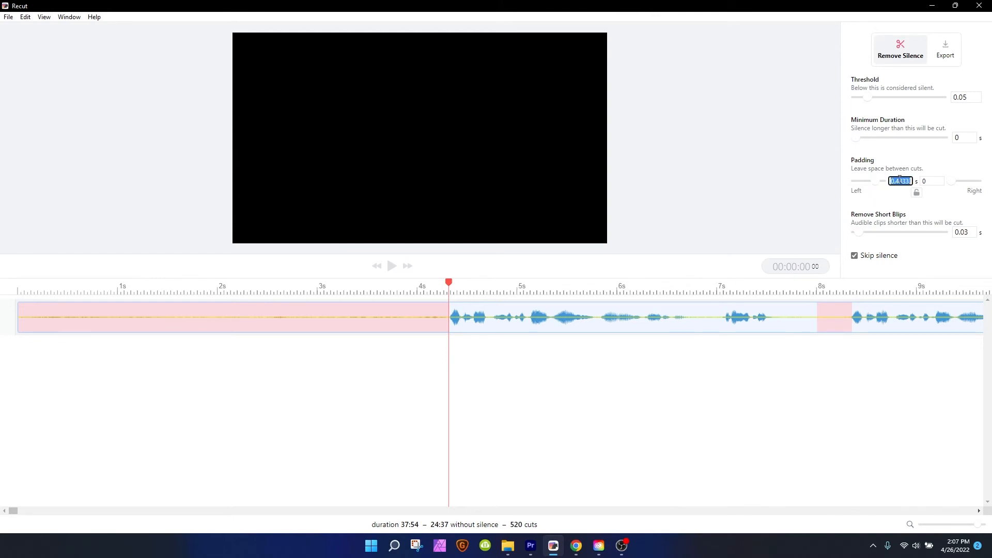
pyautogui.write('0.3')
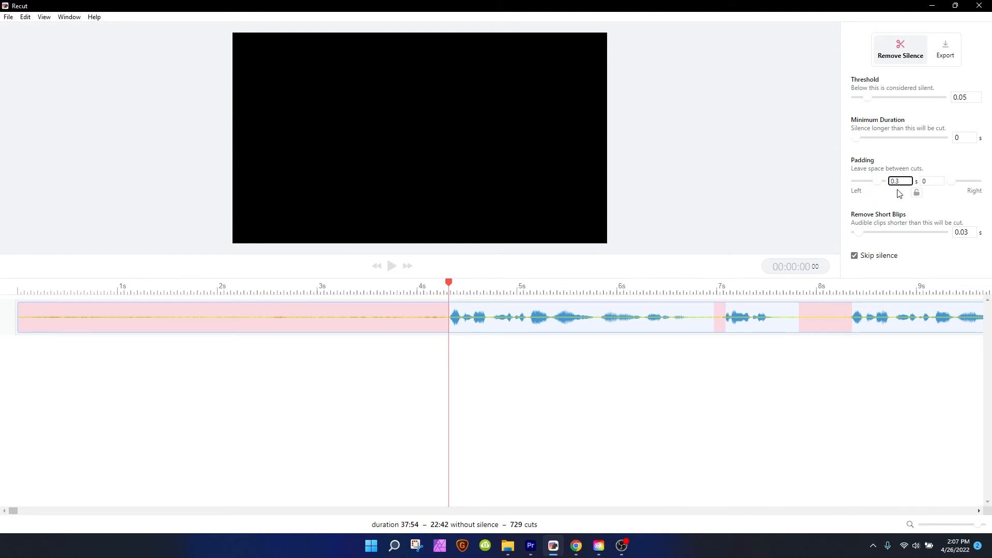
pyautogui.click(931, 181)
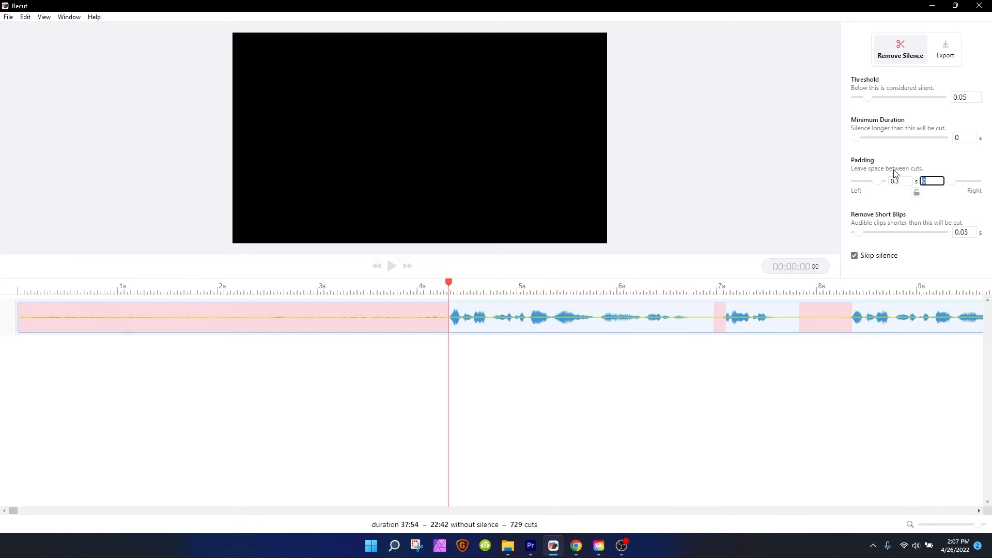
pyautogui.write('0.05')
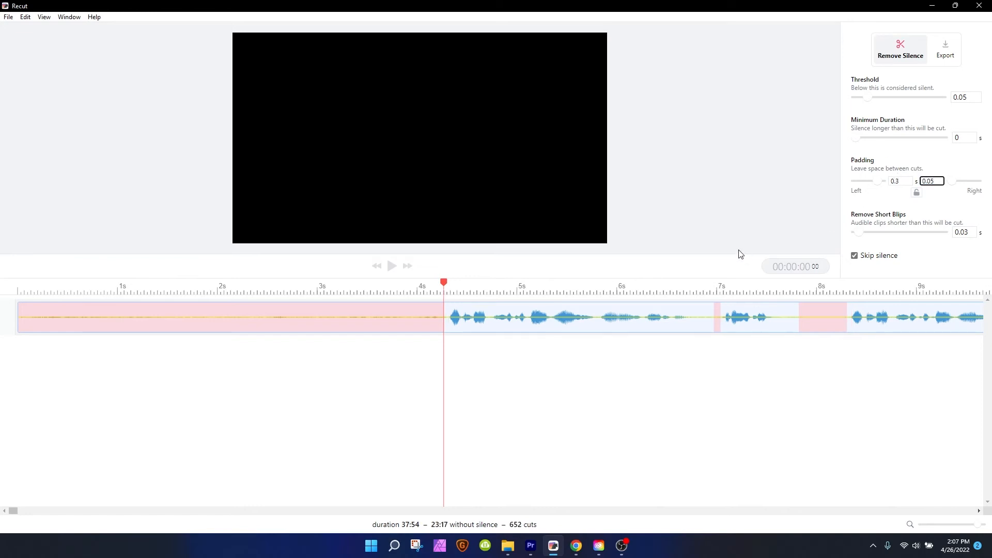
pyautogui.moveTo(884, 203)
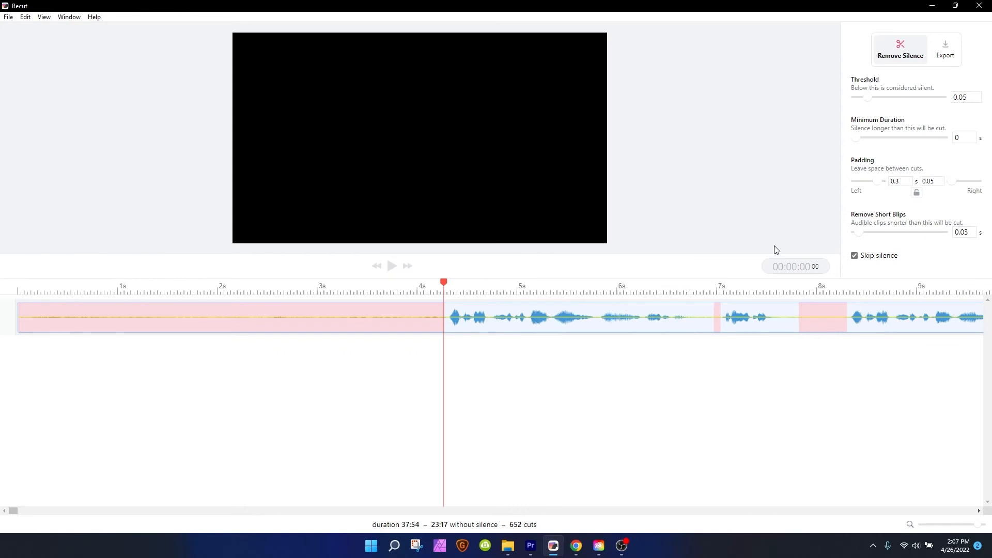
pyautogui.moveTo(907, 202)
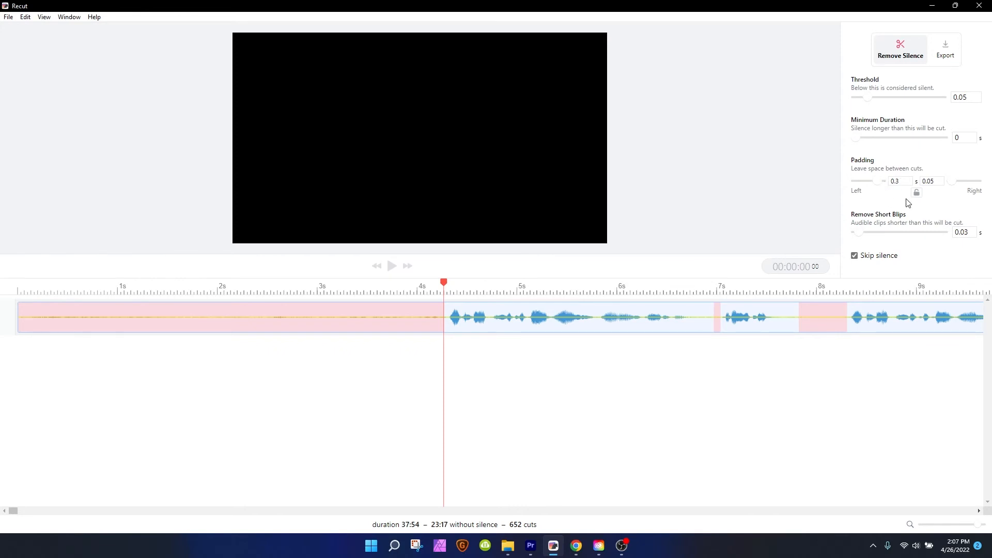
pyautogui.moveTo(675, 372)
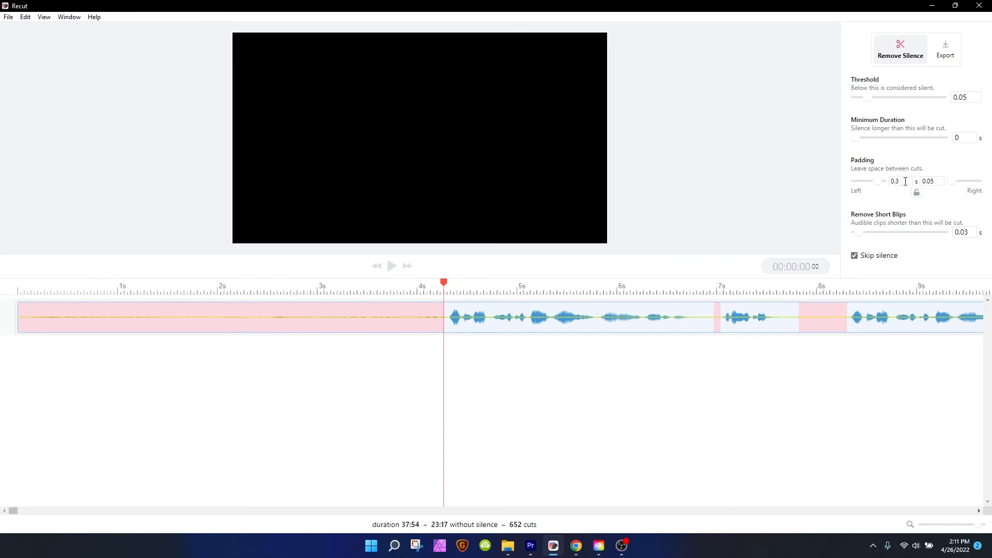
pyautogui.moveTo(873, 180); pyautogui.dragTo(876, 181)
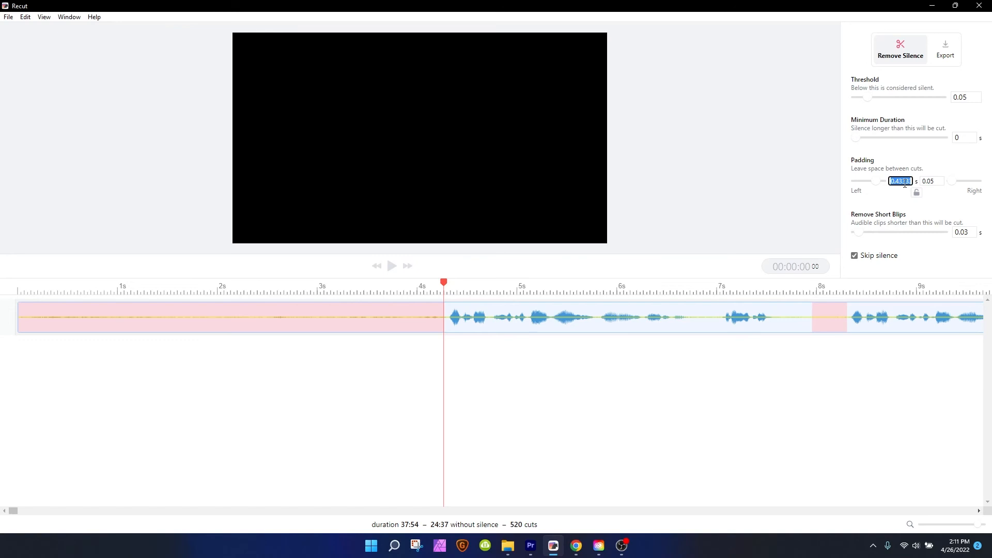
pyautogui.write('0.3')
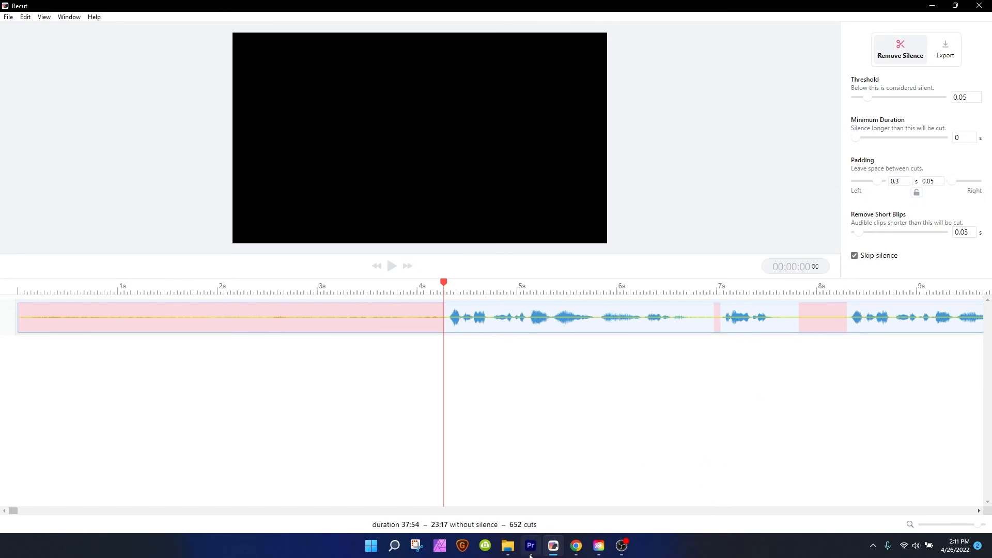
pyautogui.click(530, 545)
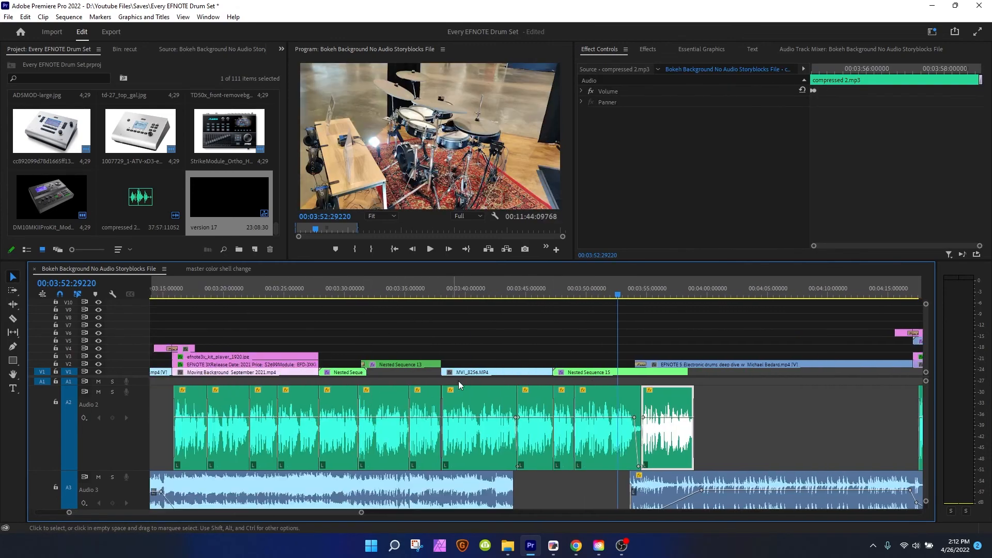
pyautogui.moveTo(481, 416)
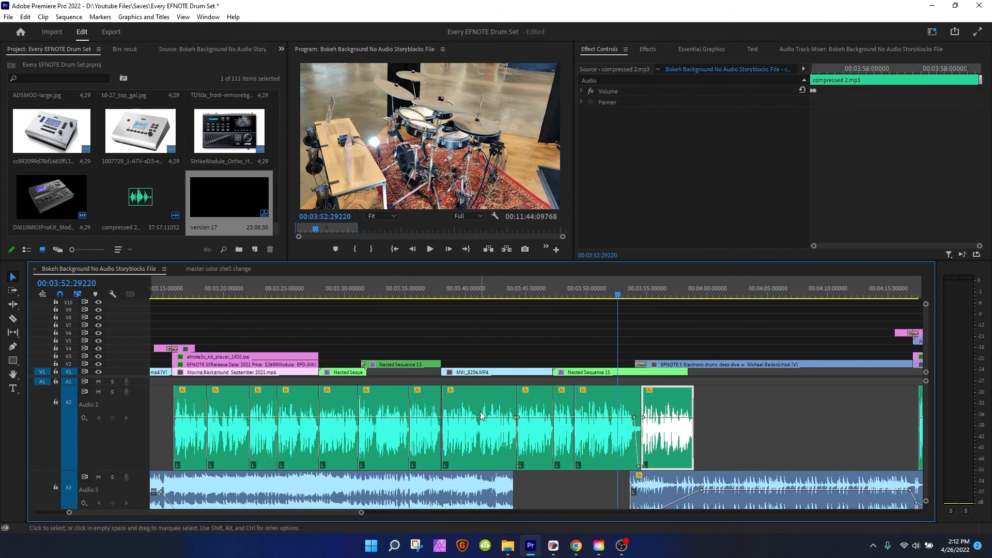
pyautogui.moveTo(479, 431)
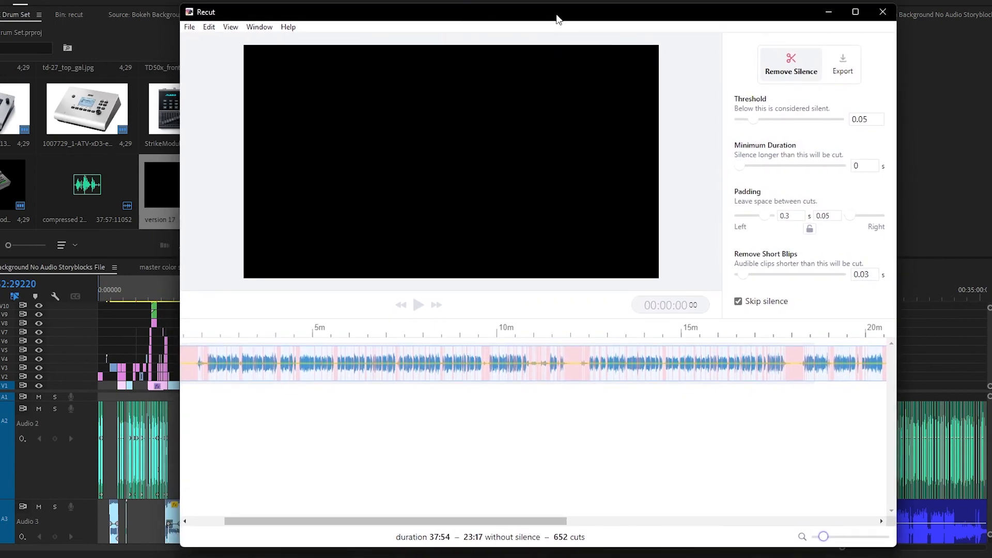
# - Move the Recut window over Premiere Pro and maximize it to full screen
pyautogui.moveTo(557, 18); pyautogui.dragTo(549, 17)
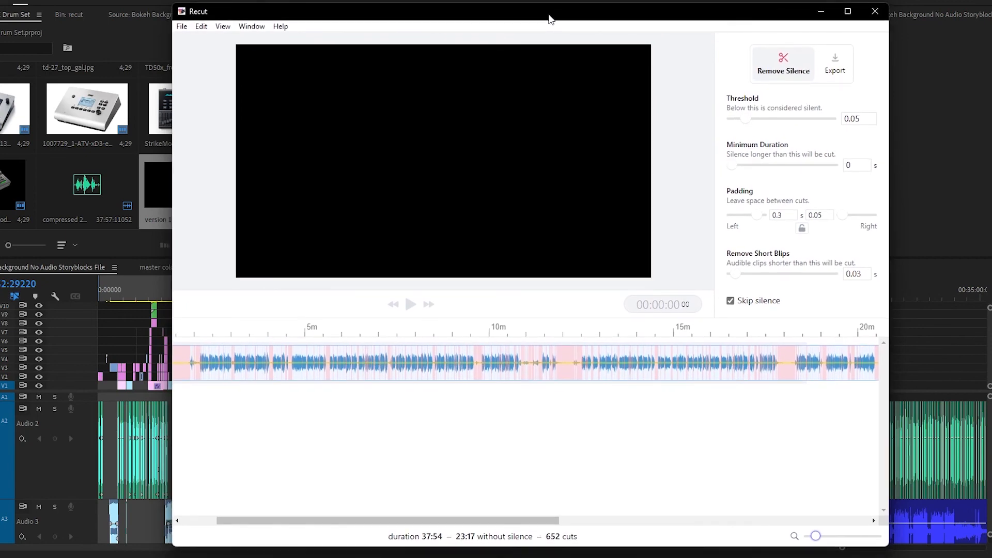
pyautogui.moveTo(659, 17)
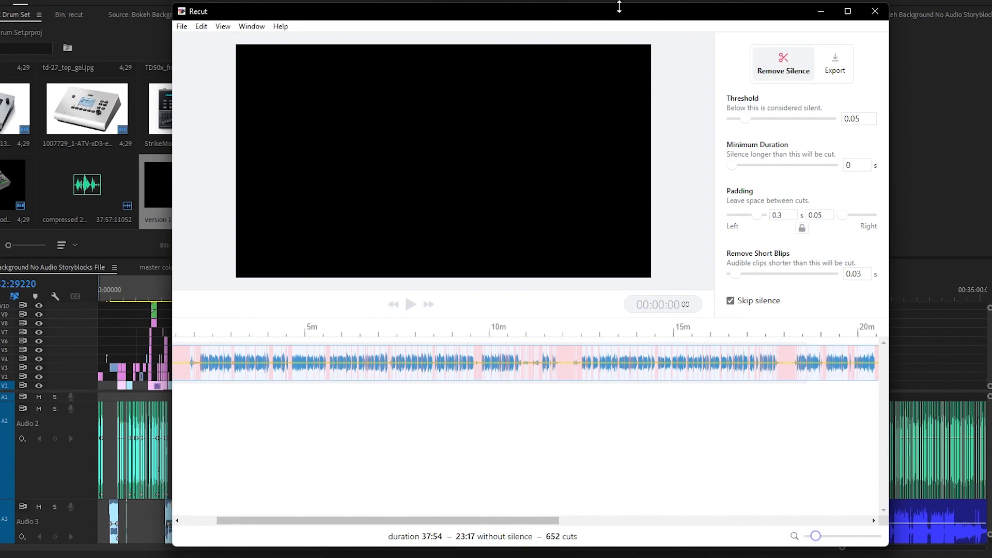
pyautogui.moveTo(615, 19)
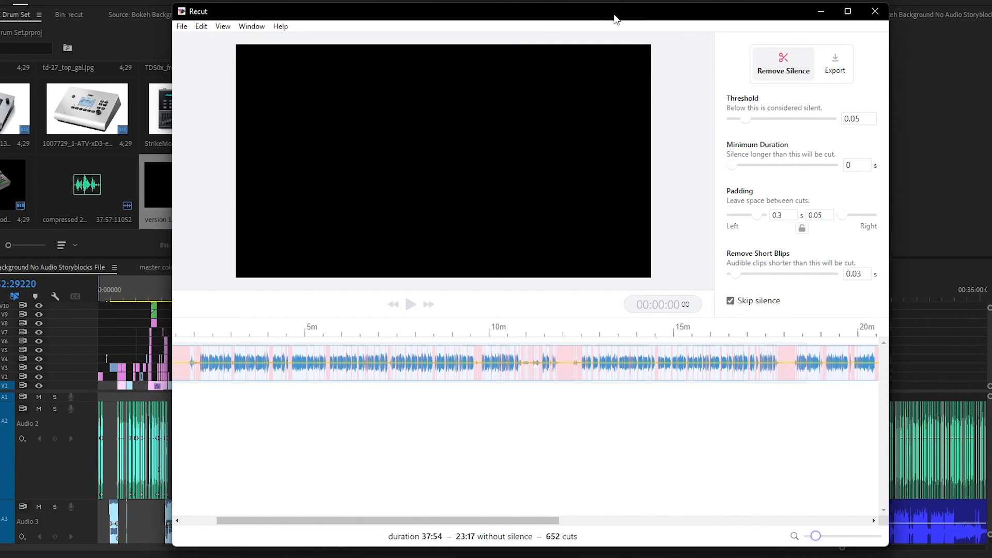
pyautogui.moveTo(533, 191)
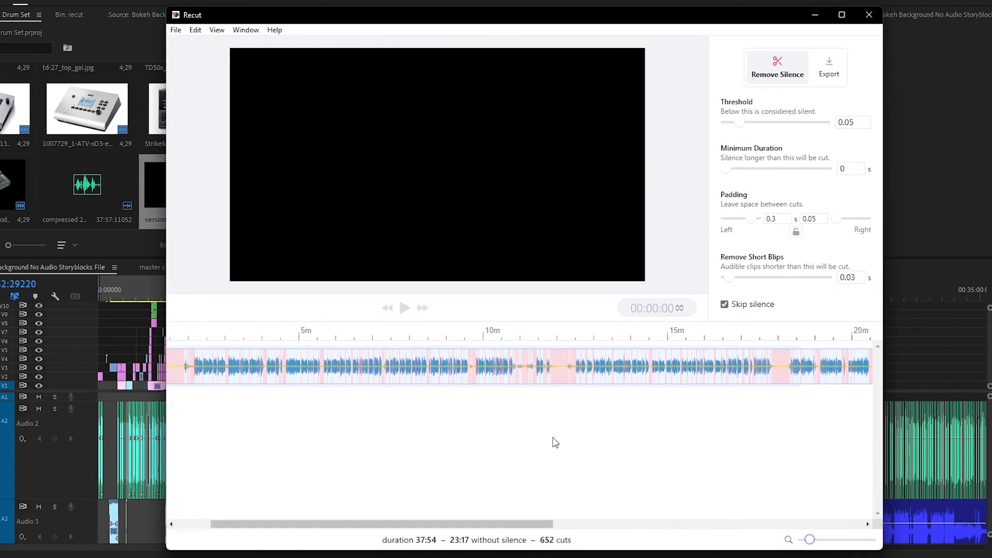
pyautogui.moveTo(400, 351)
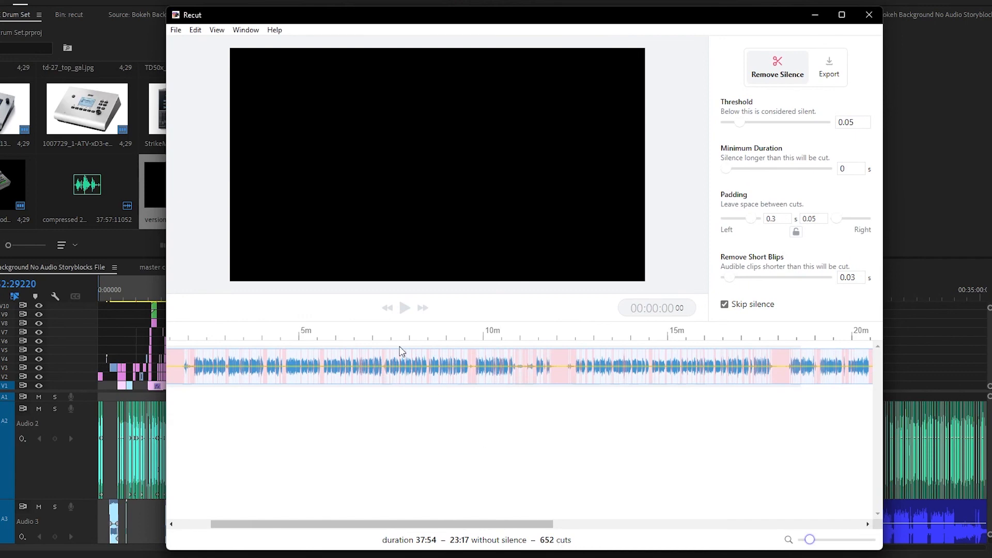
pyautogui.moveTo(427, 222)
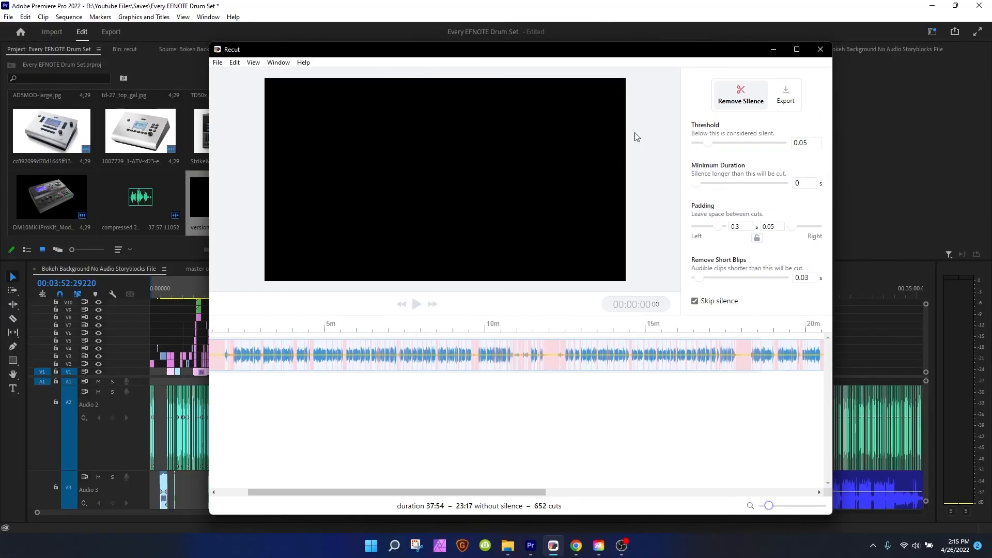
pyautogui.moveTo(640, 328)
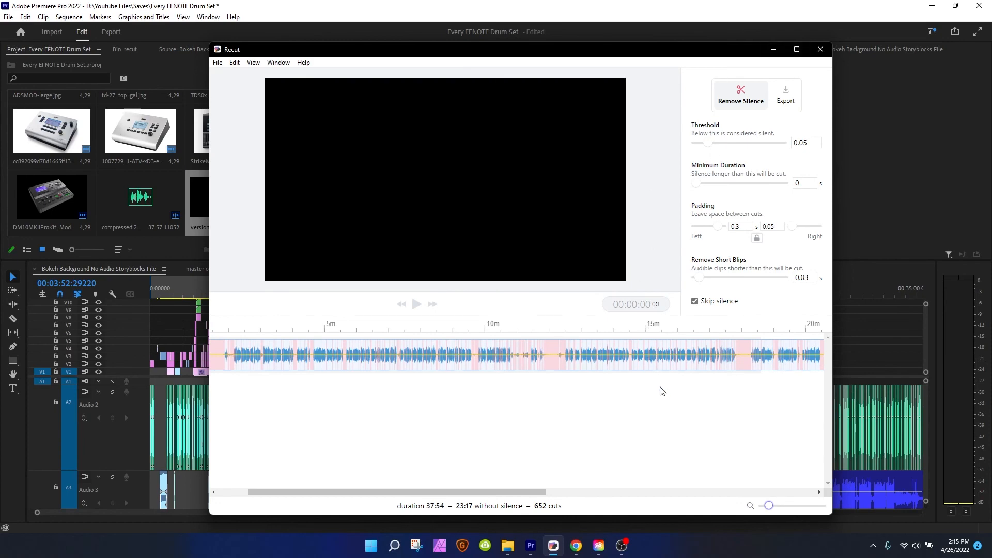
pyautogui.click(796, 50)
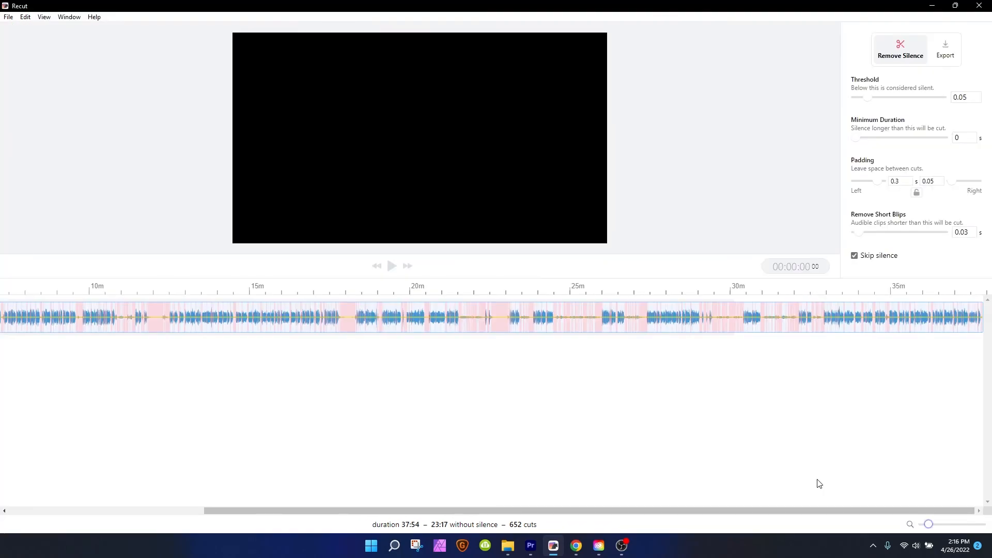